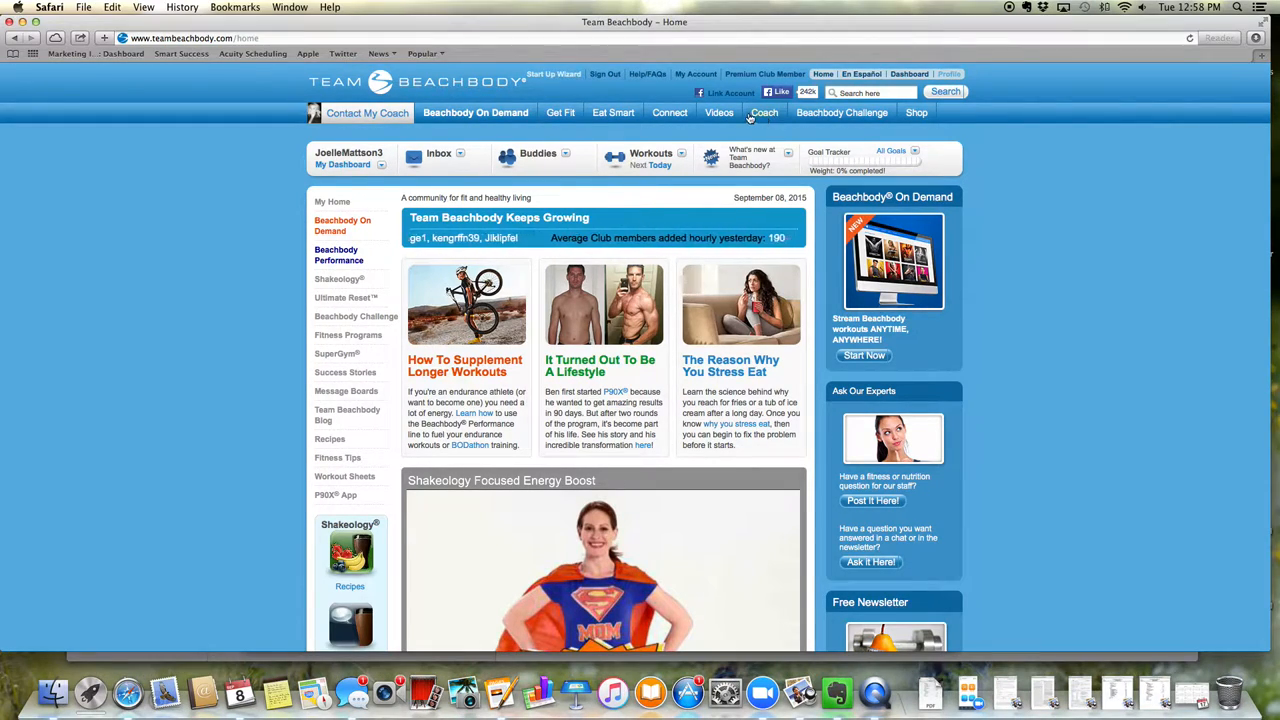
Step: Go to the Coach Online Office through the Coach menu
left_click(764, 112)
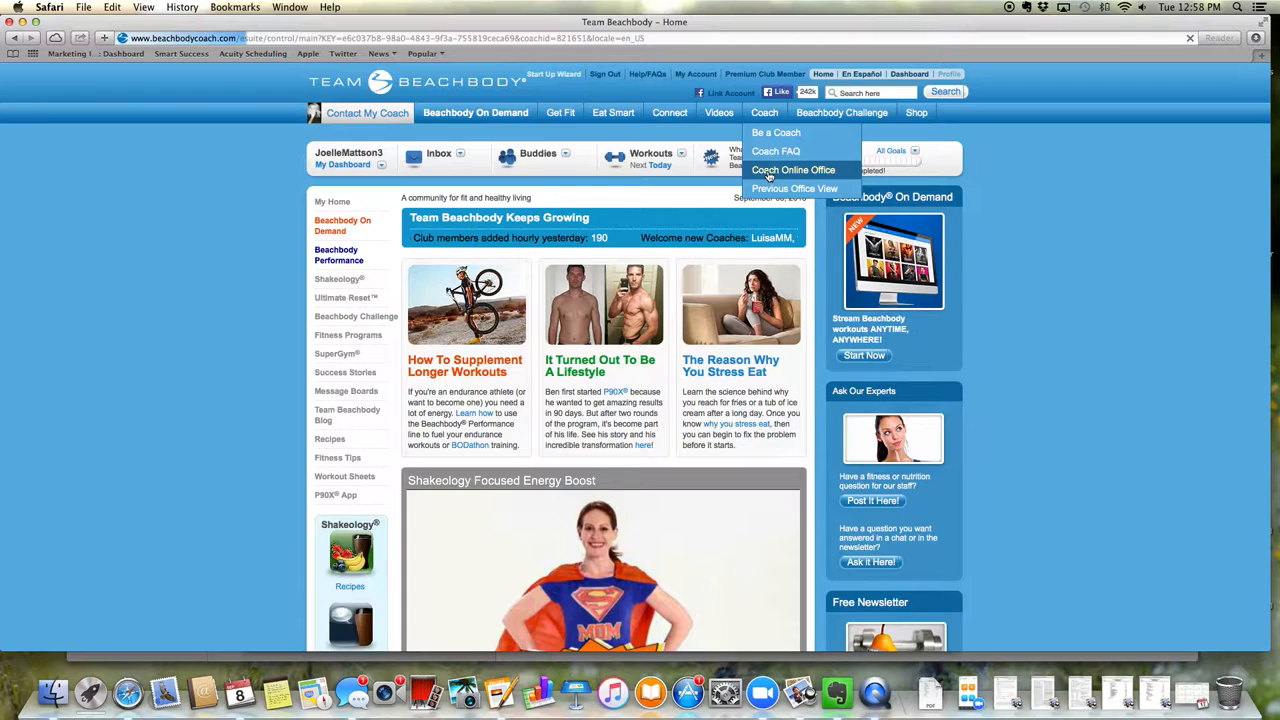
left_click(794, 170)
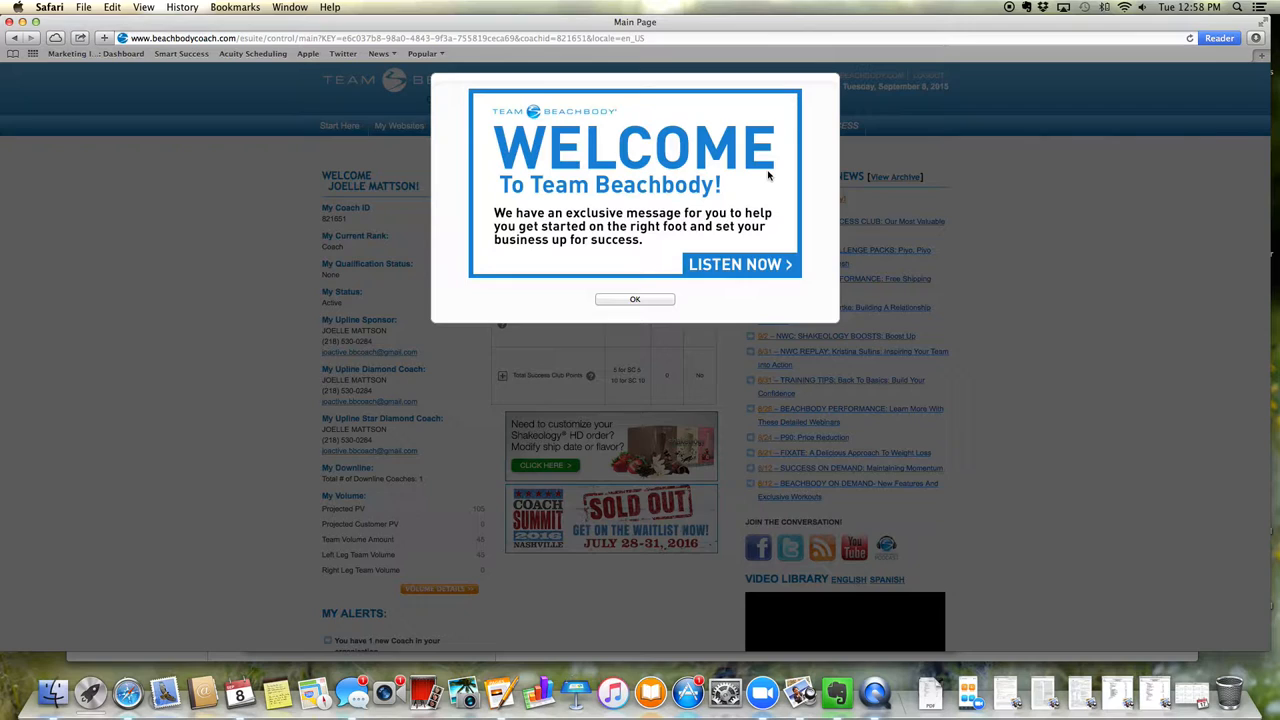
Step: Dismiss the Welcome to Team Beachbody popup with OK
left_click(635, 299)
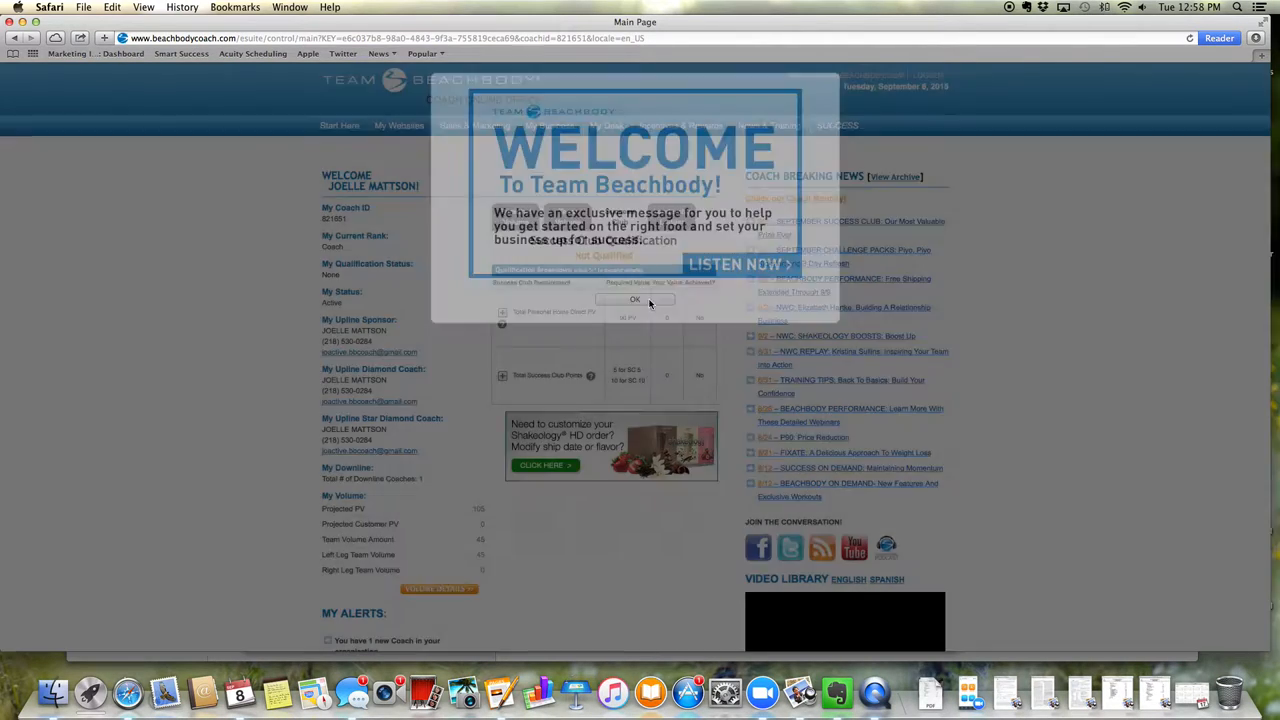
left_click(632, 300)
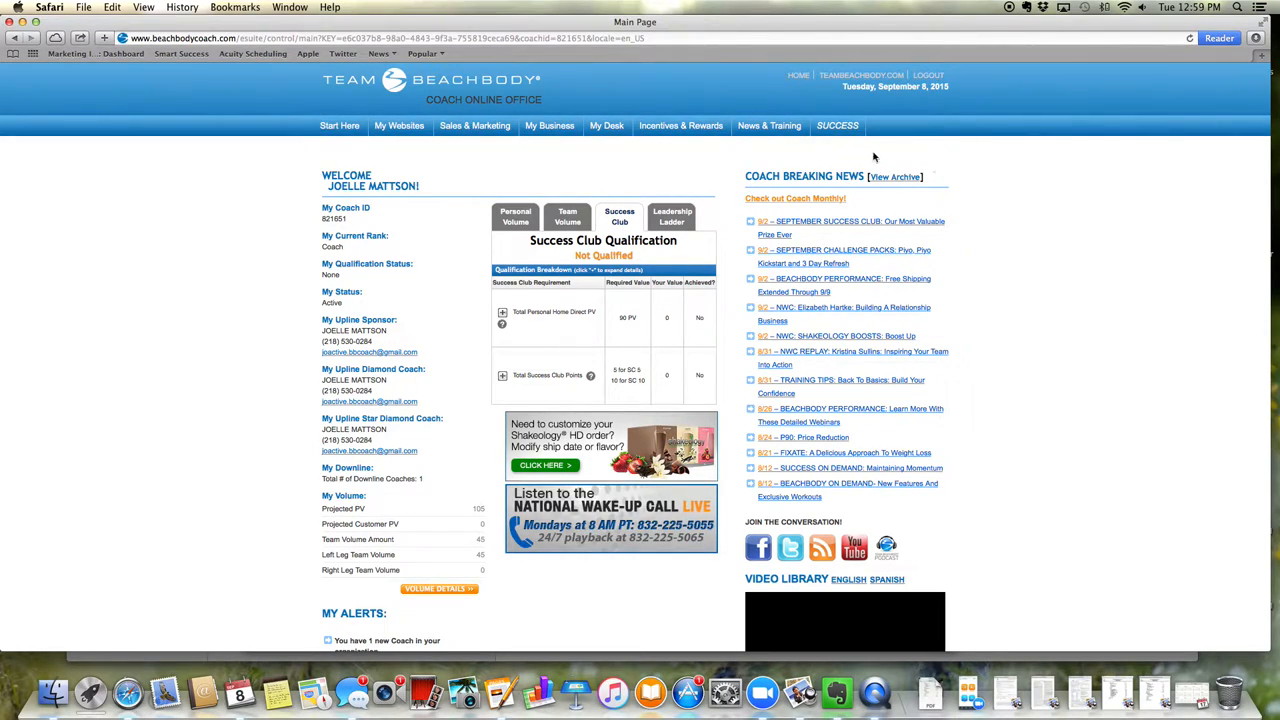
mouse_move(806, 160)
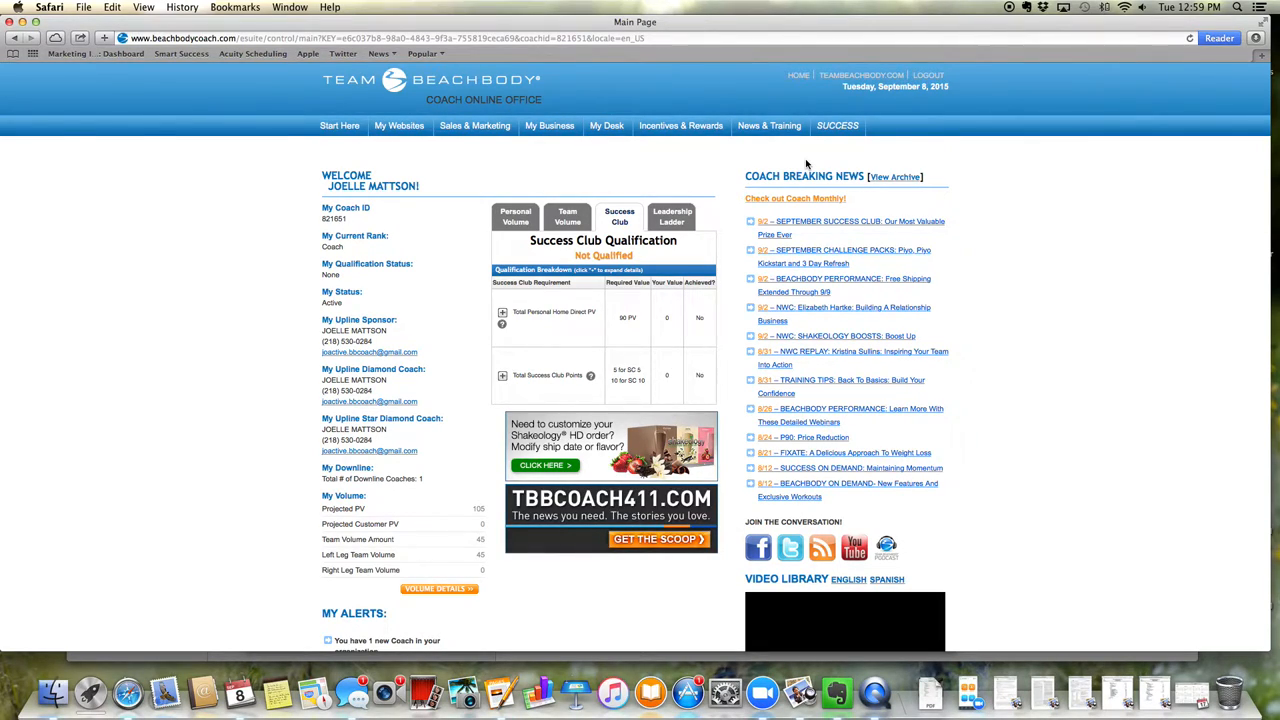
mouse_move(806, 227)
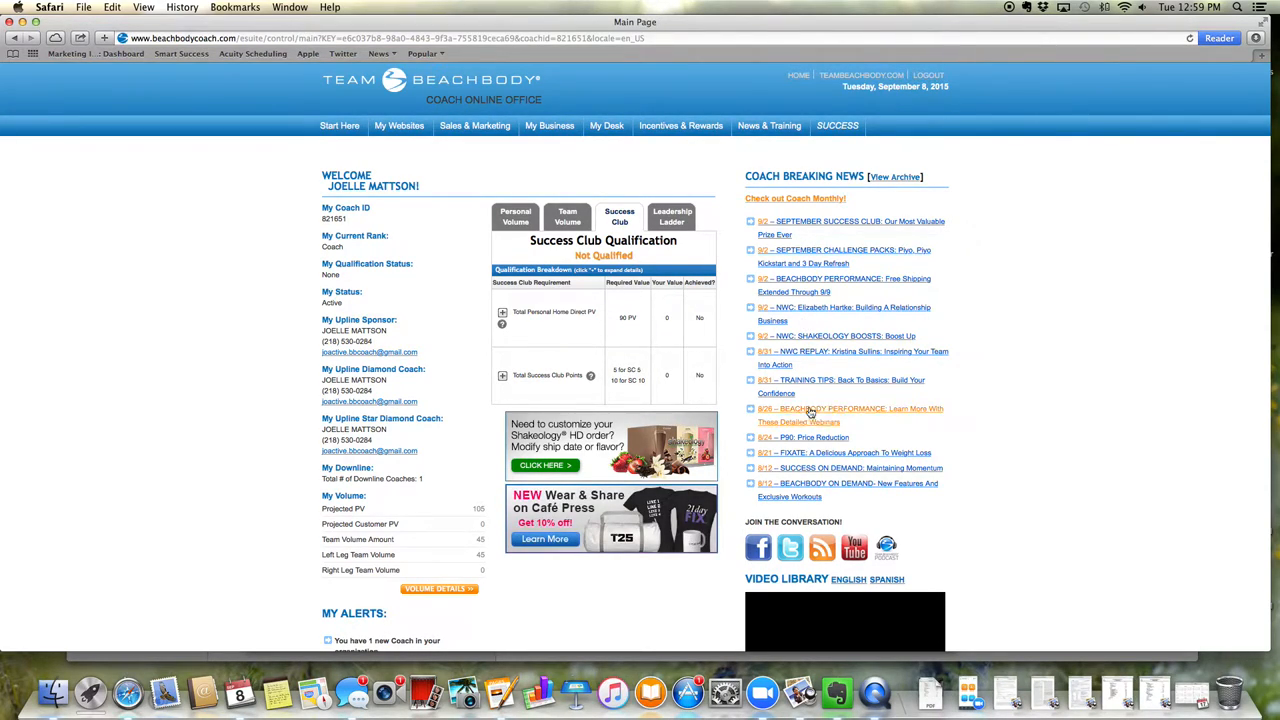
mouse_move(957, 392)
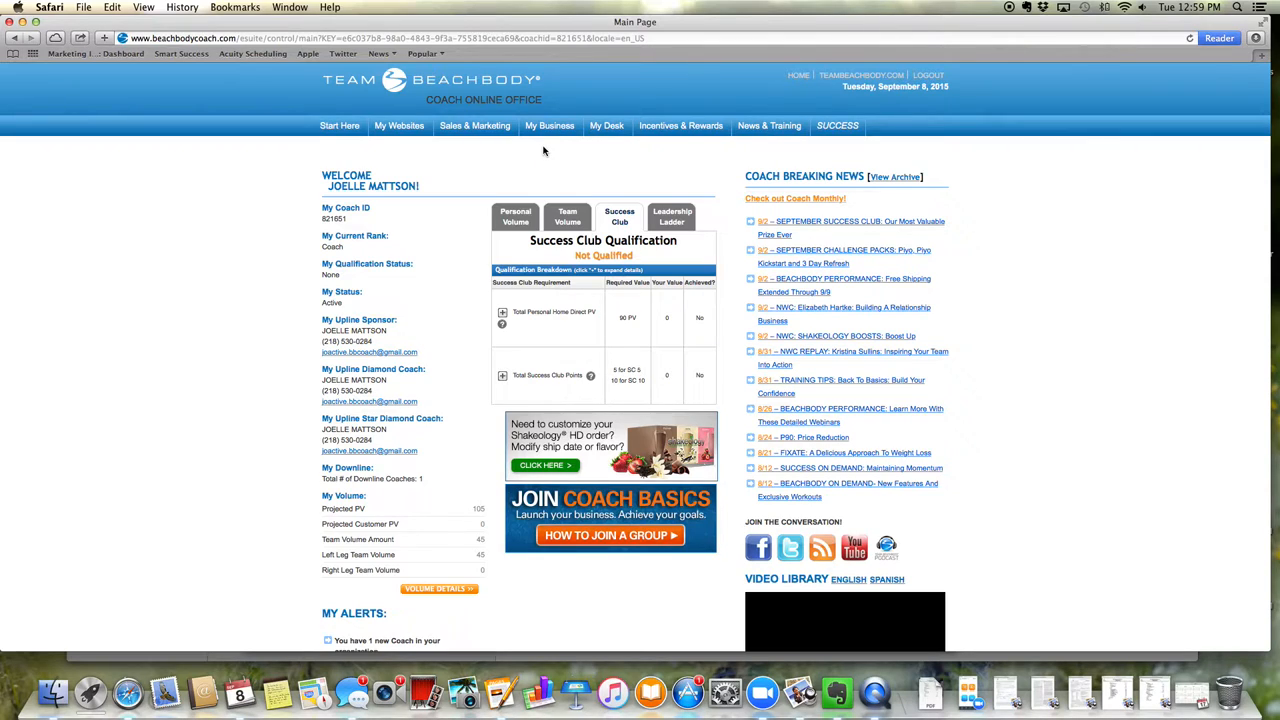
Step: Choose My EFT Management from the My Business menu
left_click(549, 125)
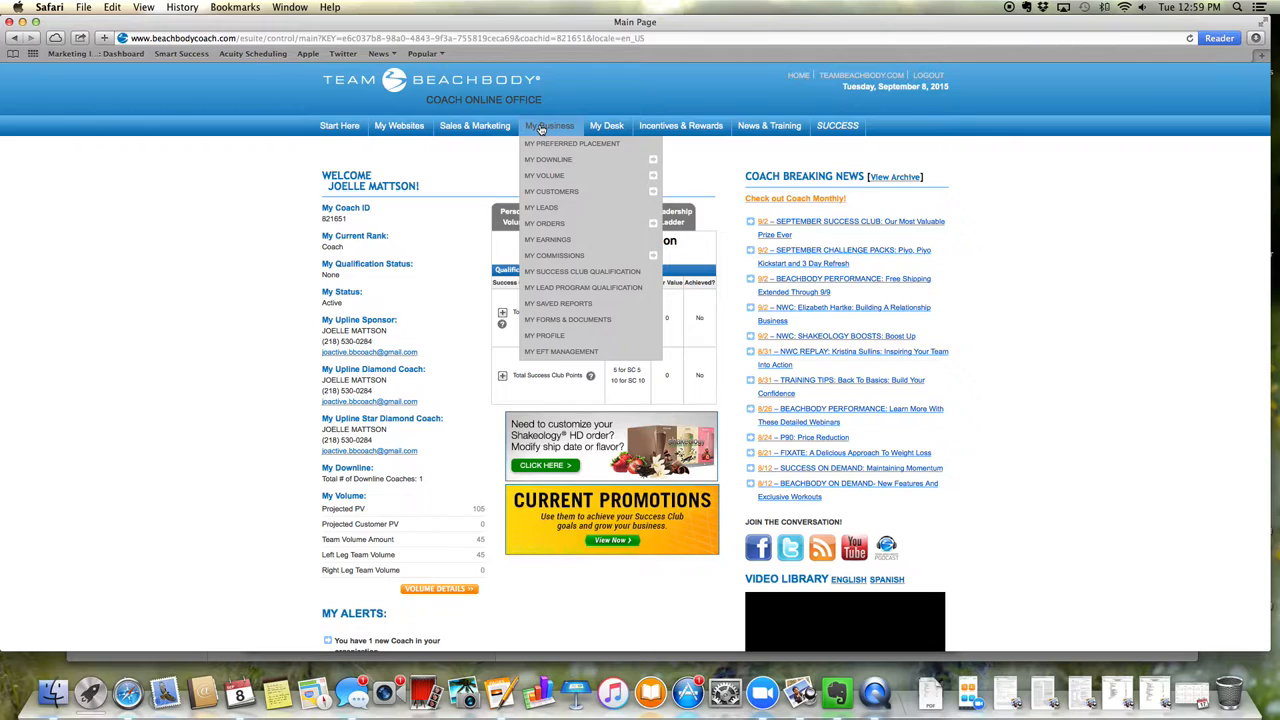
mouse_move(543, 207)
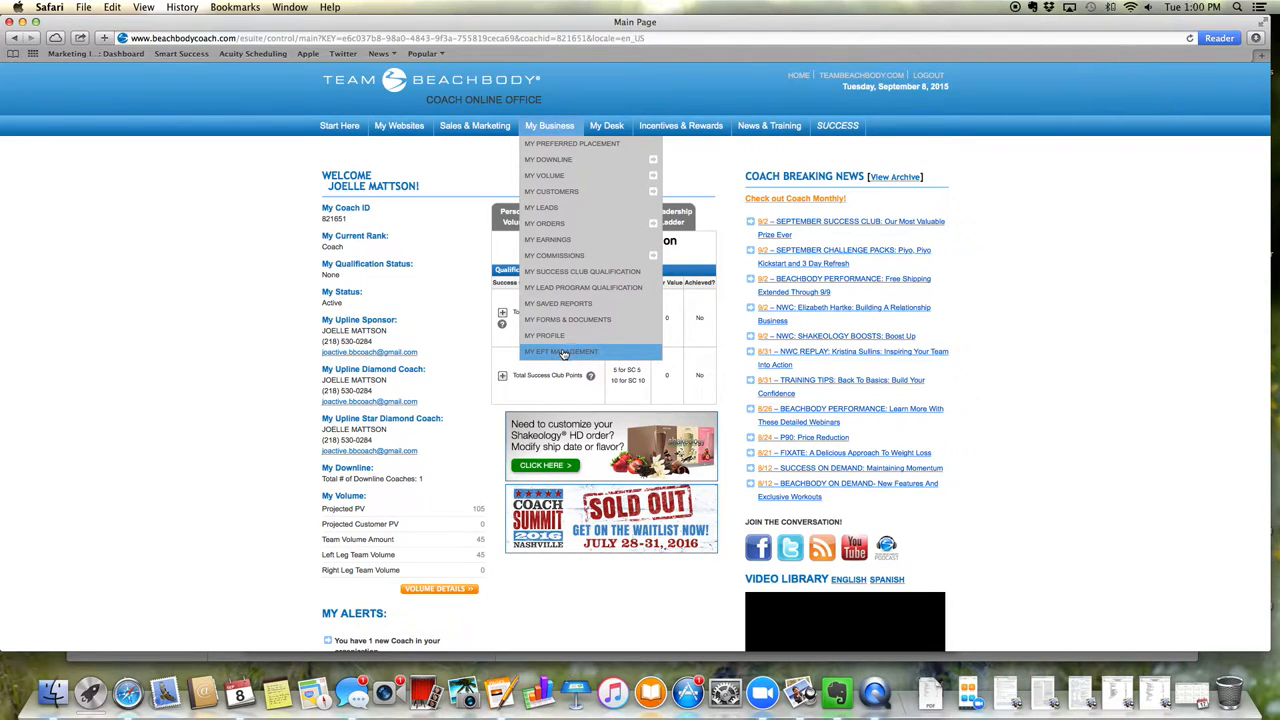
left_click(560, 351)
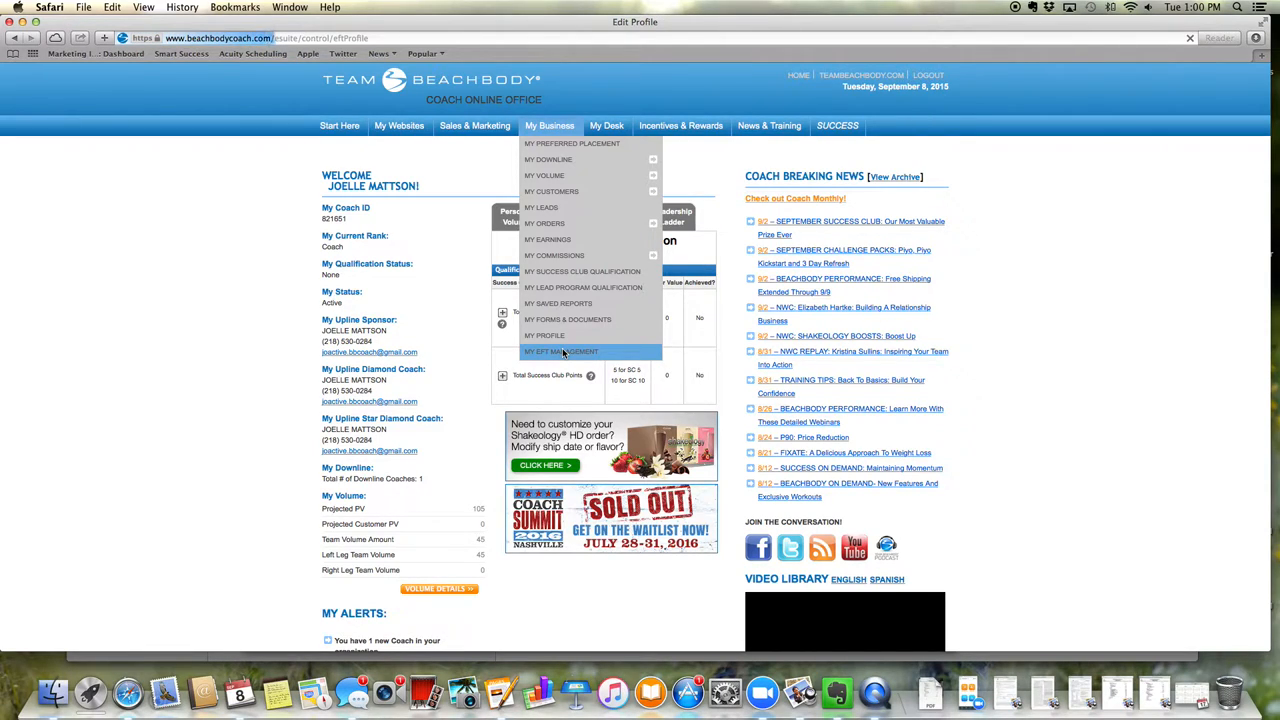
Step: Change the bonus payout method from Mail US Physical Check to US EFT
left_click(560, 351)
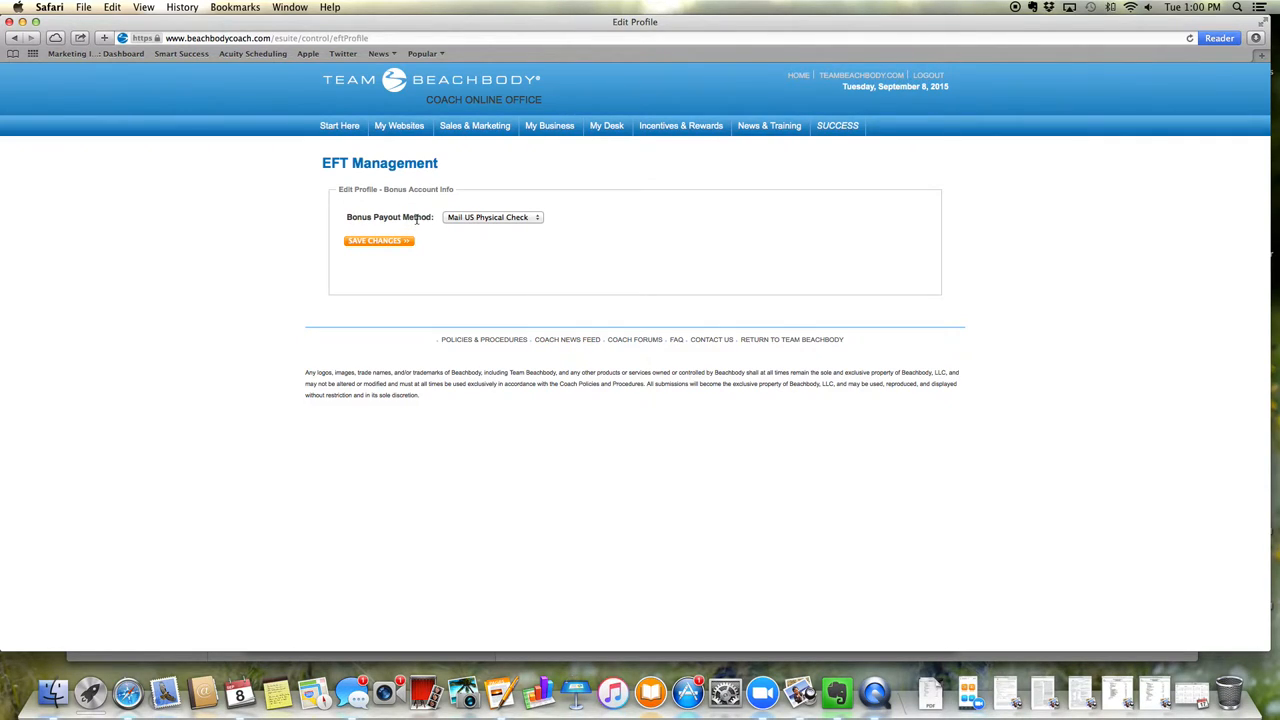
left_click(492, 217)
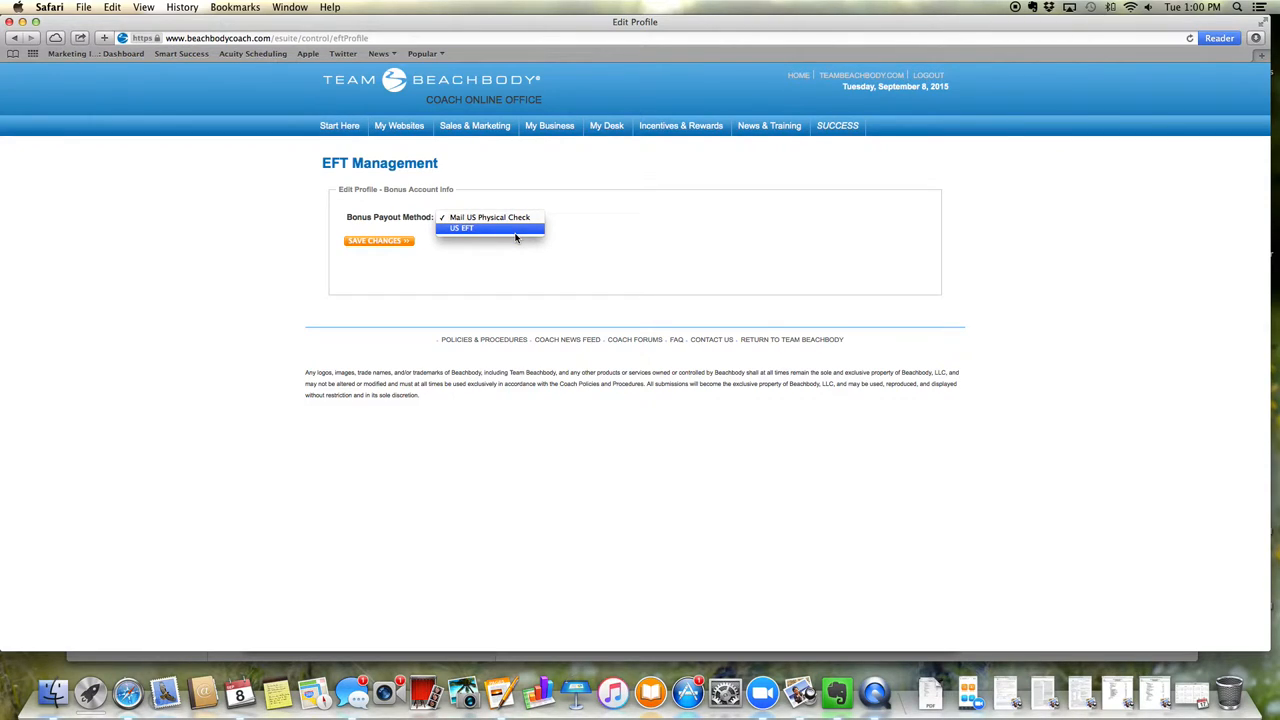
left_click(464, 228)
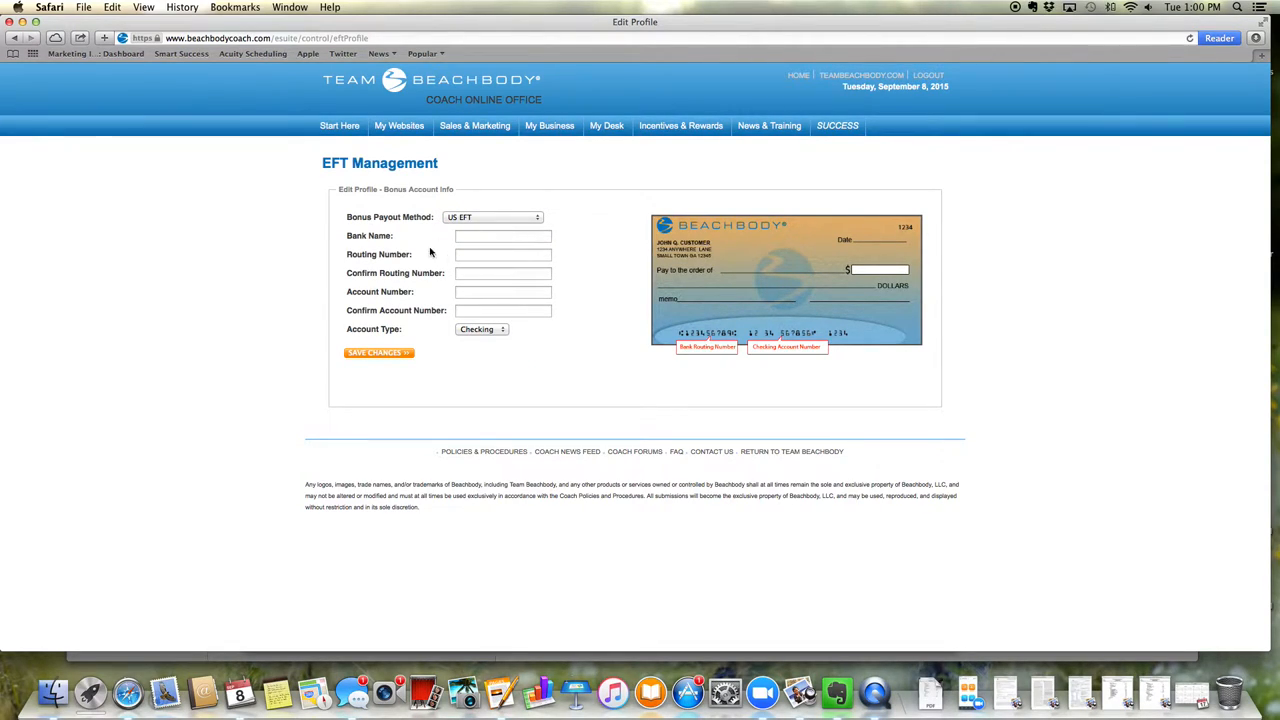
mouse_move(405, 362)
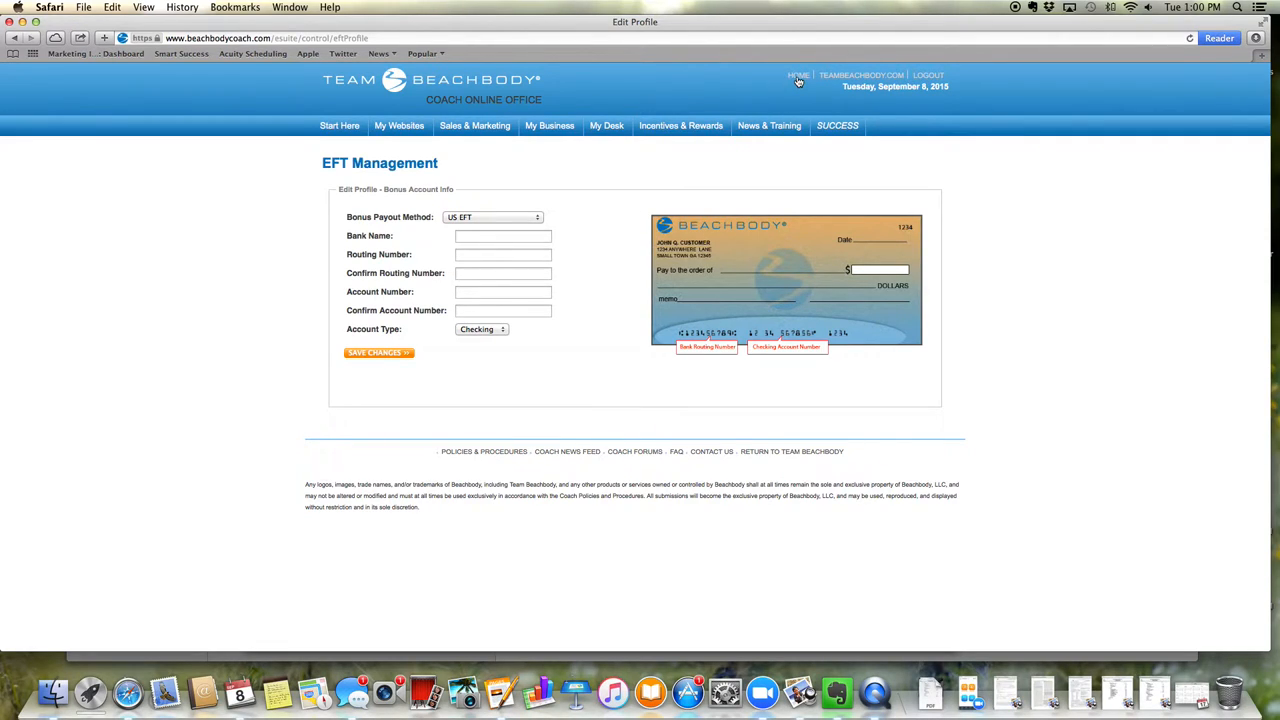
mouse_move(794, 82)
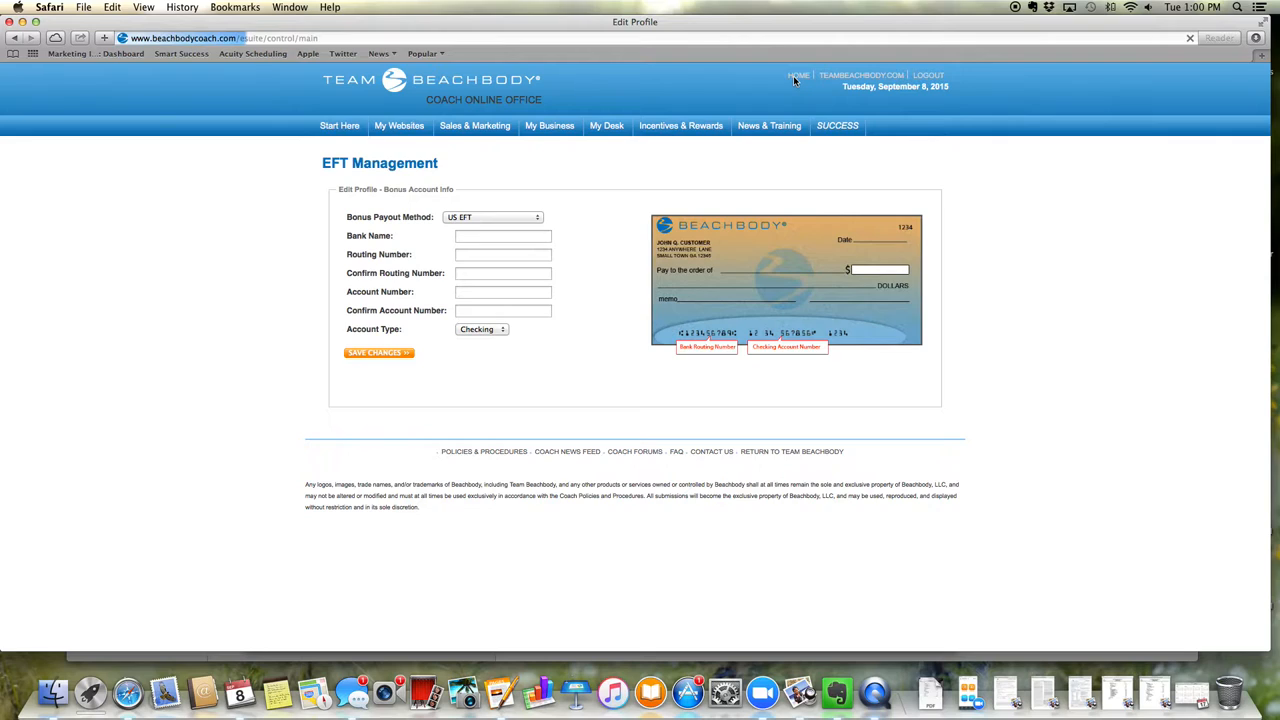
Step: Return to the Coach Office home page and scroll through it
left_click(795, 75)
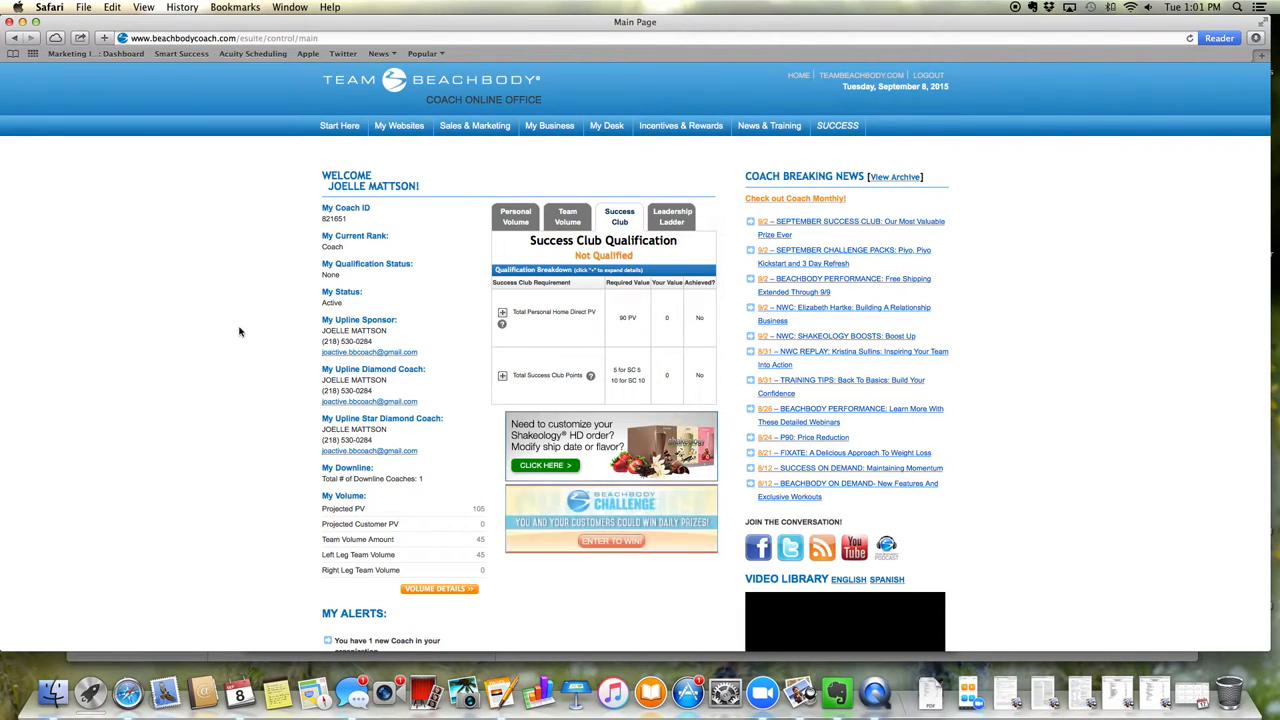
scroll("down", 3)
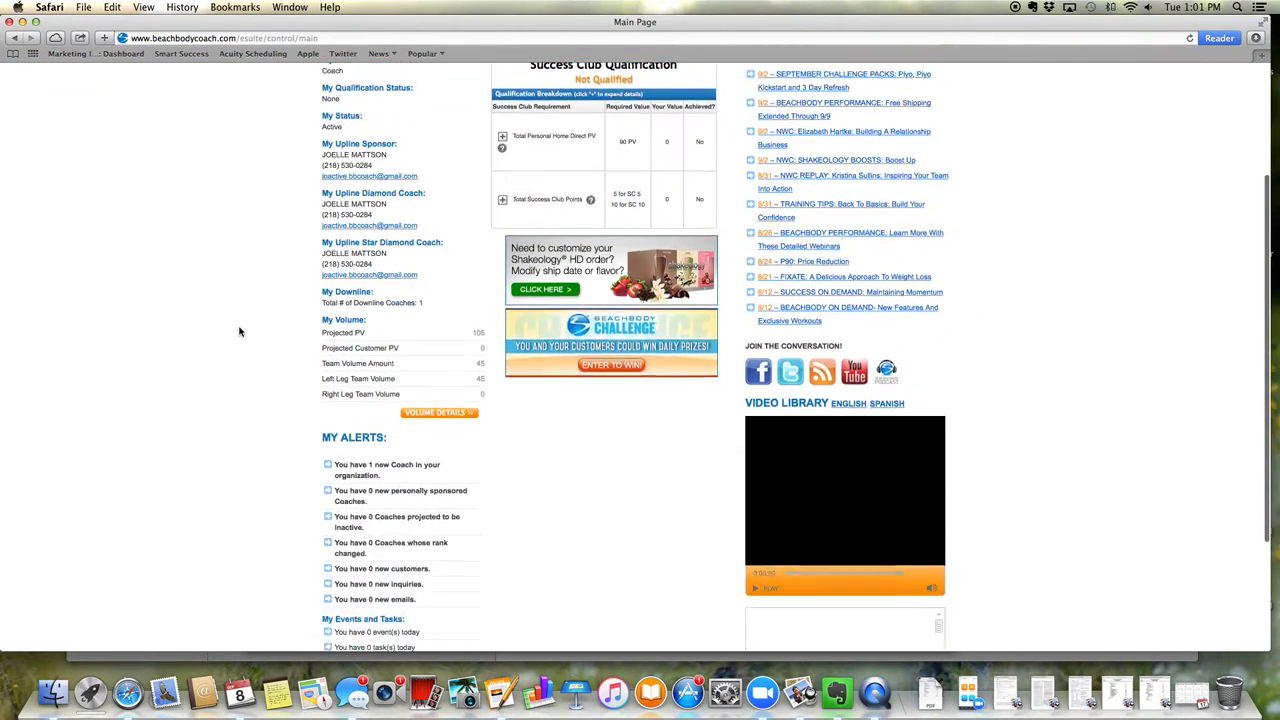
scroll("down", 3)
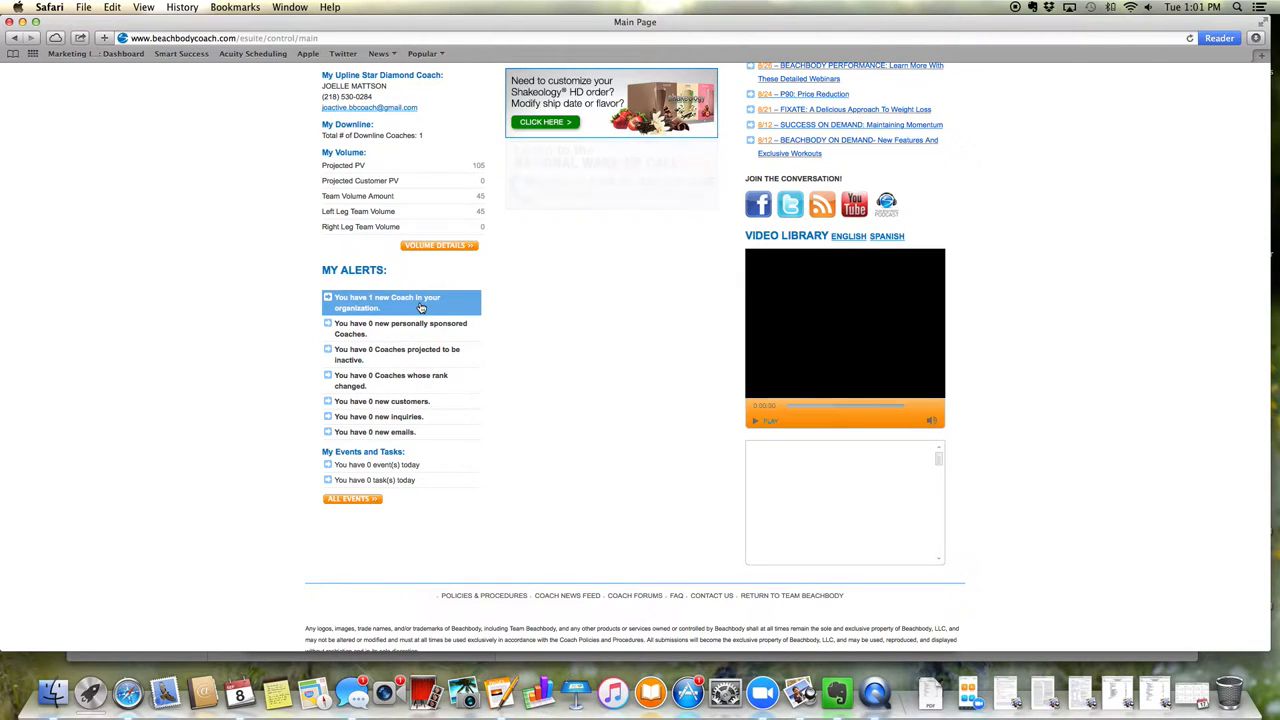
scroll("up", 3)
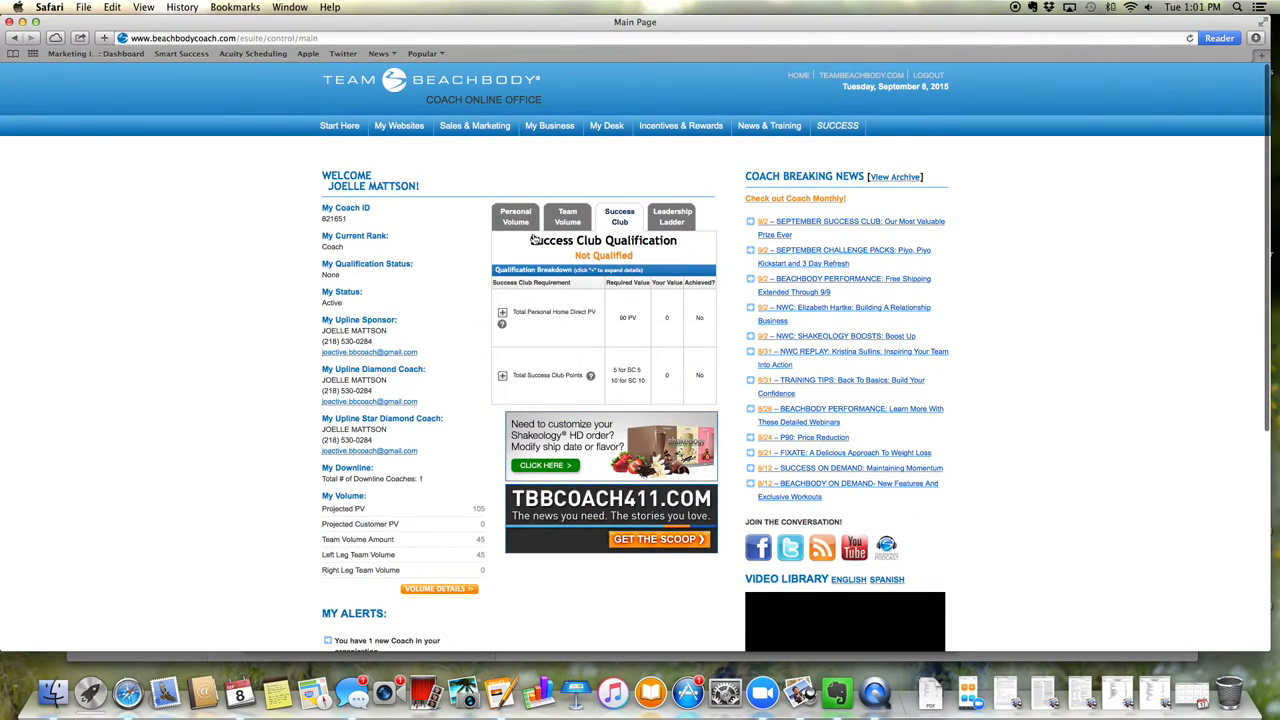
Step: View the personal volume, team volume, Leadership Ladder and Success Club dashboard tabs
left_click(514, 216)
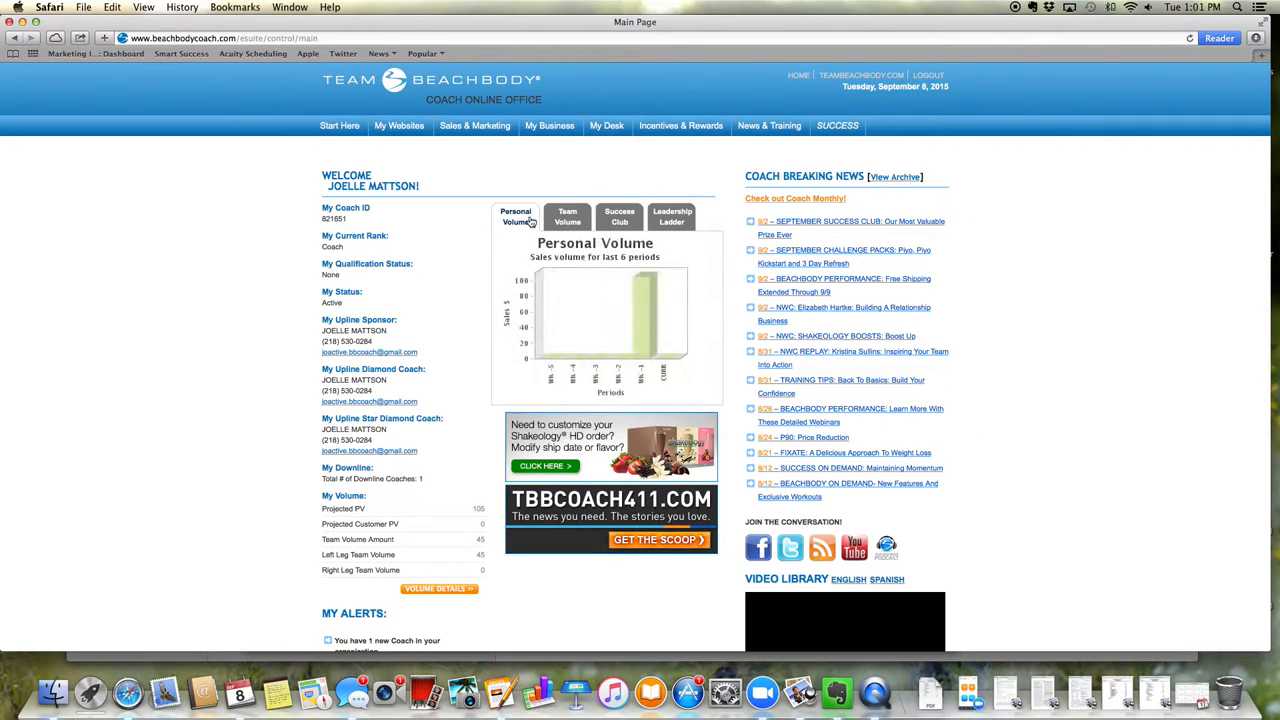
left_click(567, 216)
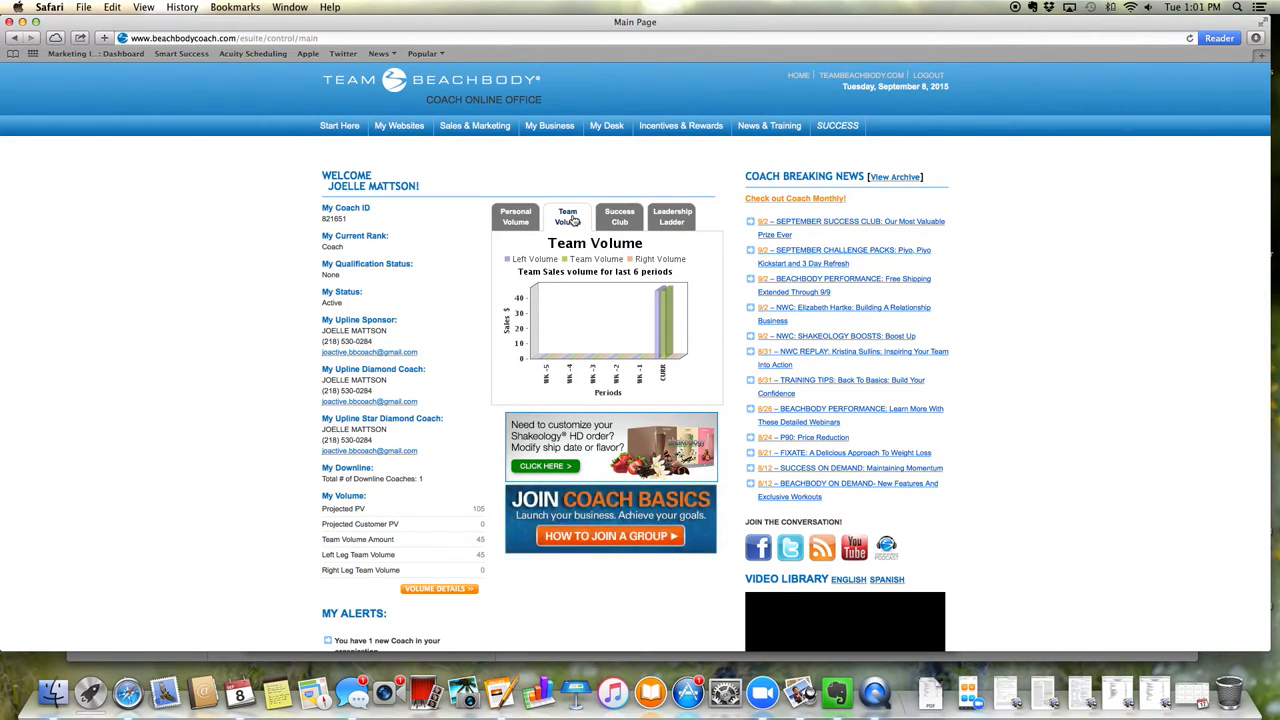
left_click(671, 216)
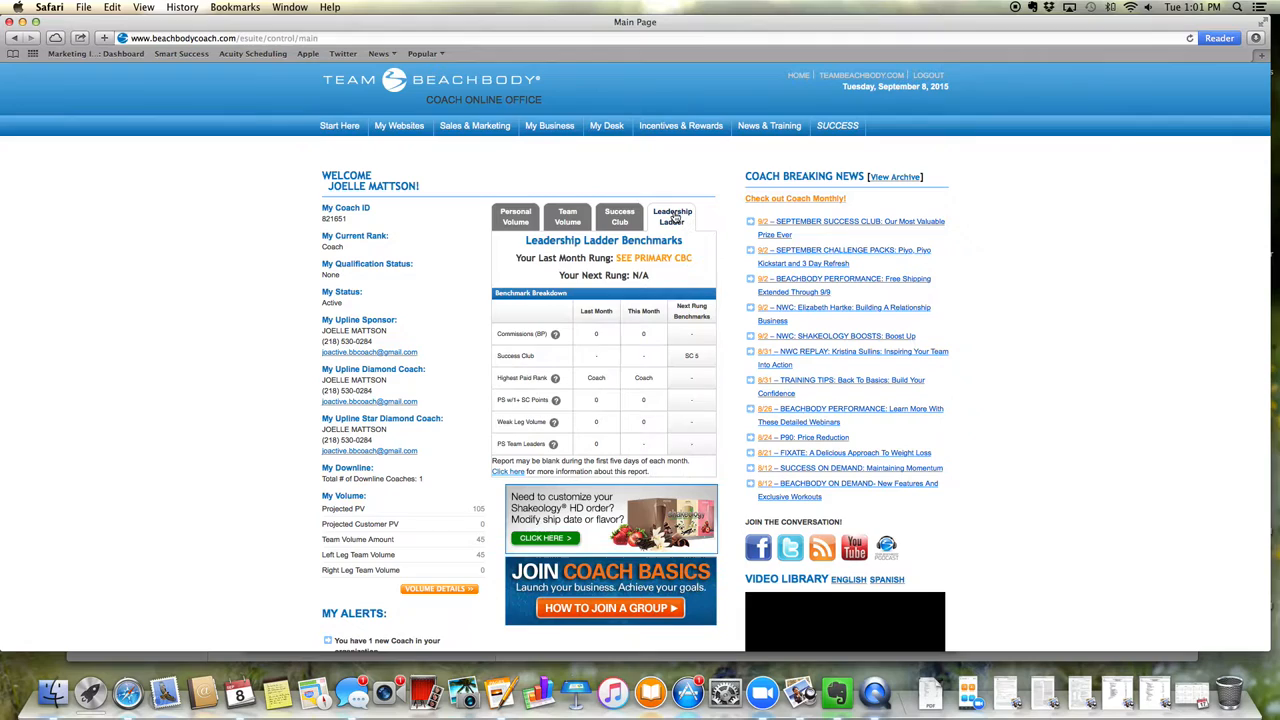
mouse_move(619, 221)
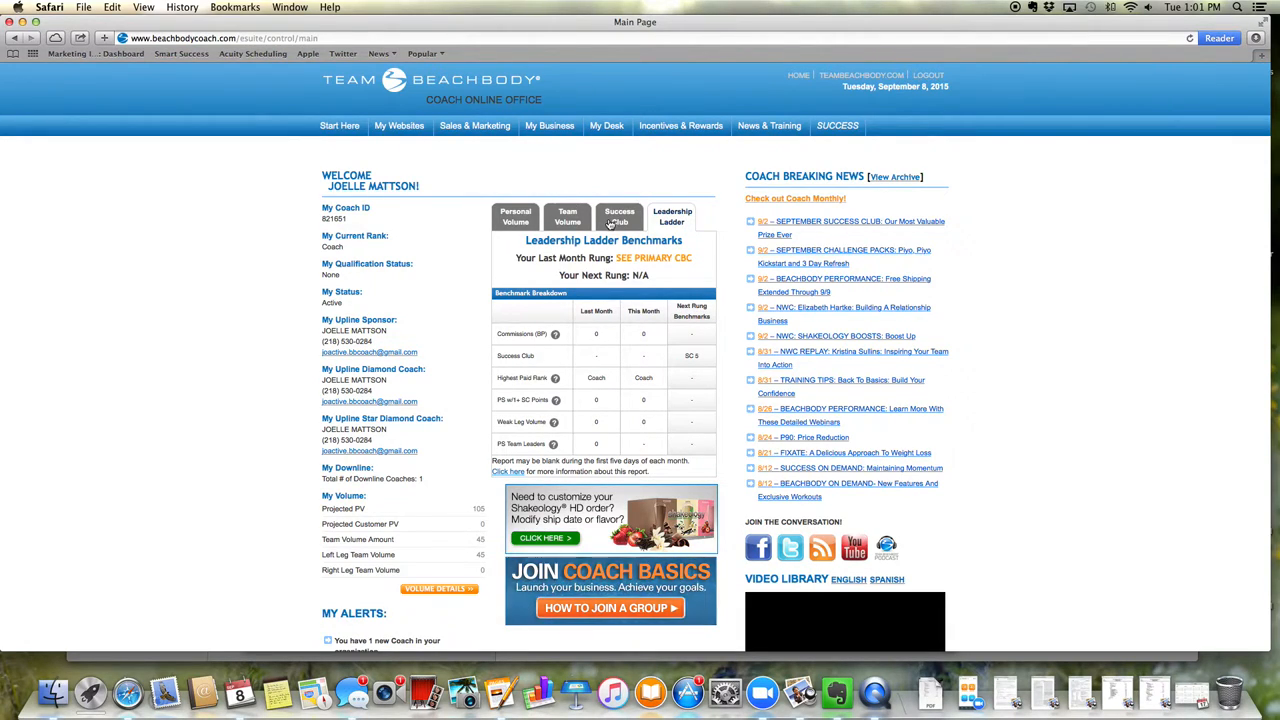
left_click(619, 216)
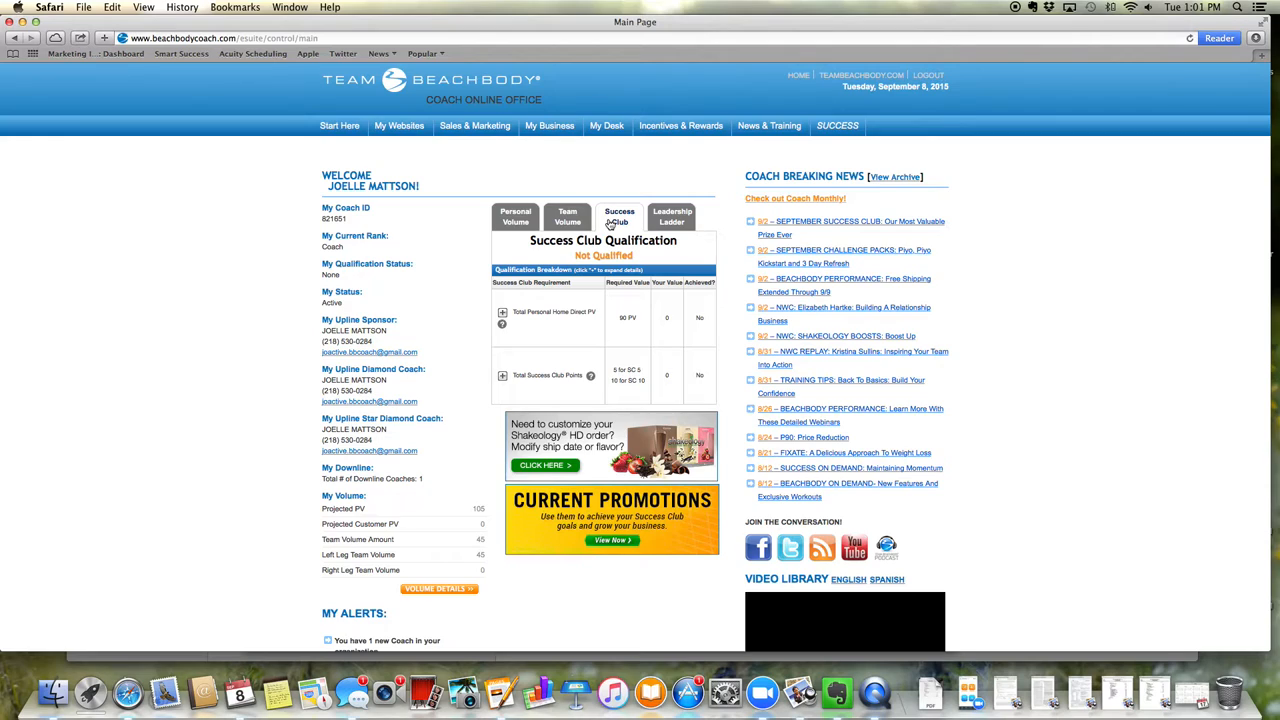
left_click(549, 125)
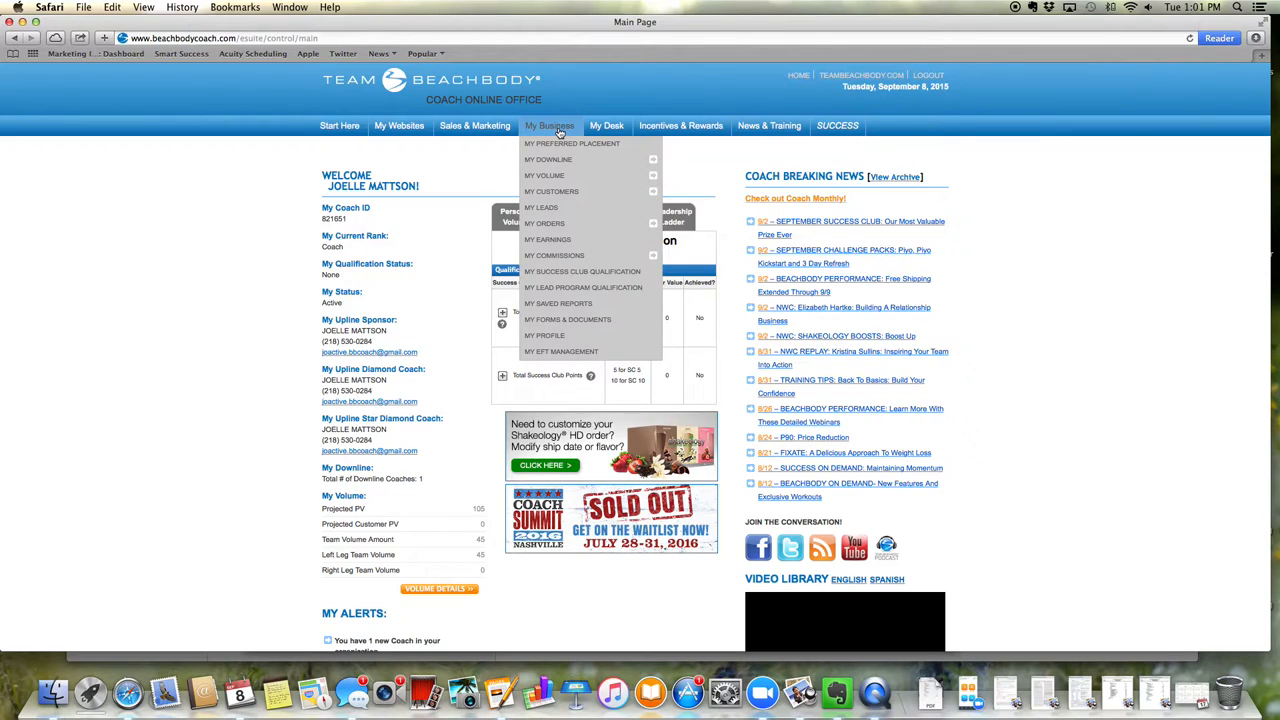
mouse_move(548, 159)
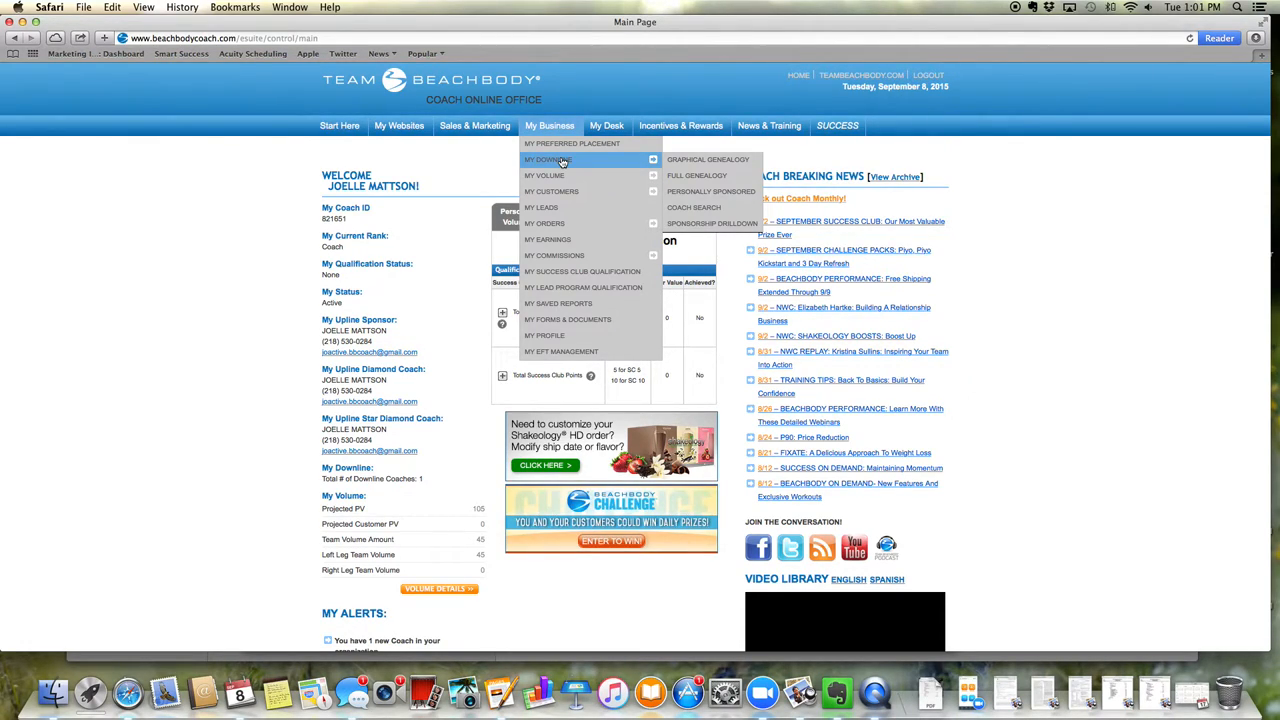
mouse_move(542, 175)
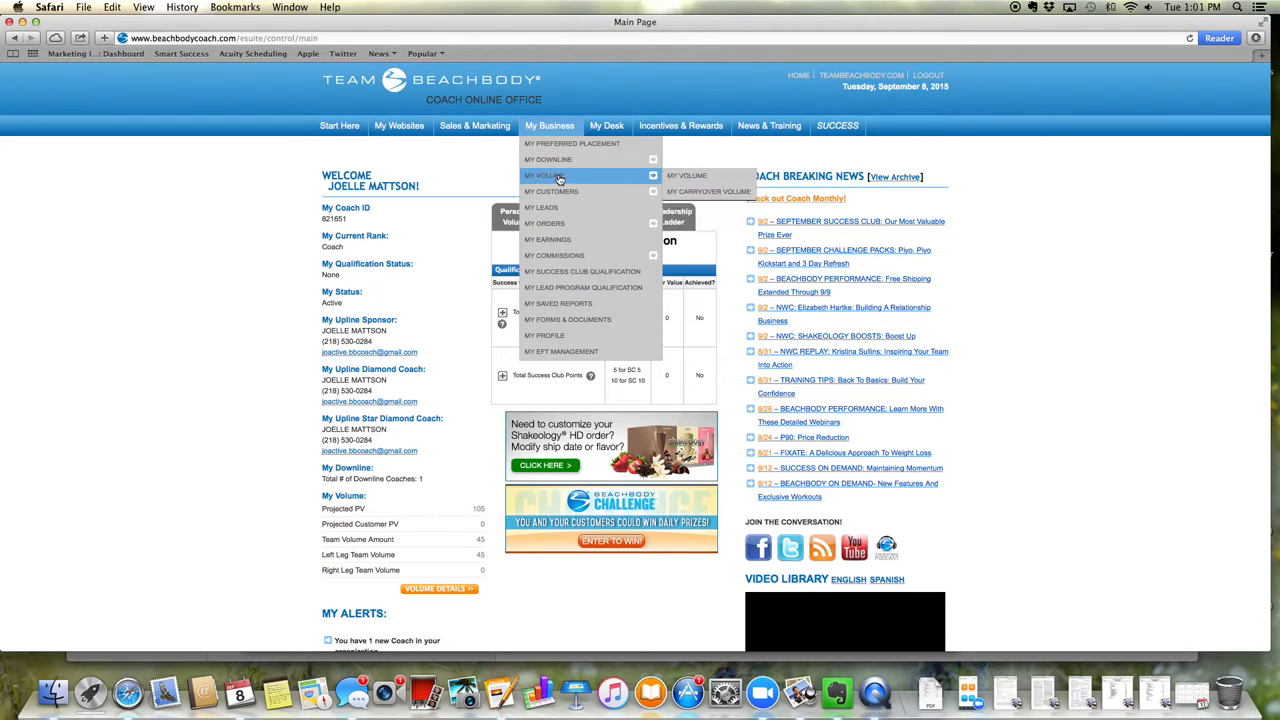
mouse_move(555, 258)
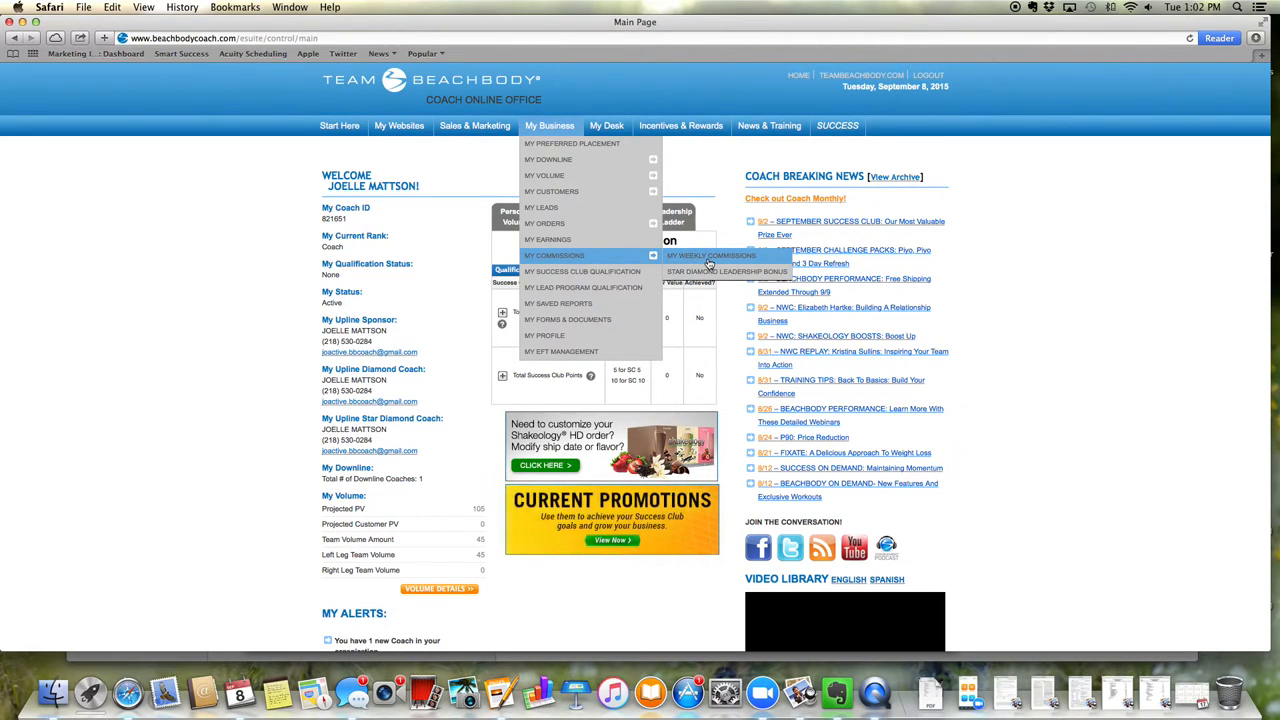
Step: Open the My Weekly Commissions report showing three weeks at 0.00
left_click(711, 256)
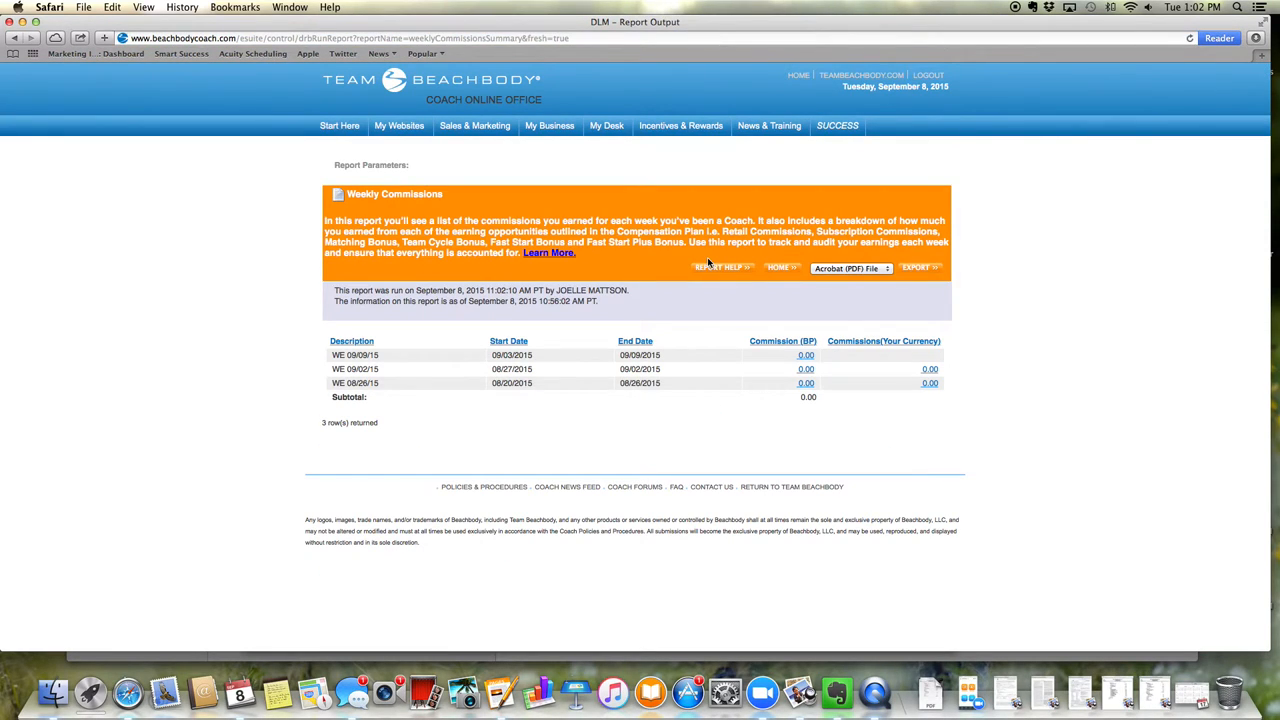
mouse_move(726, 404)
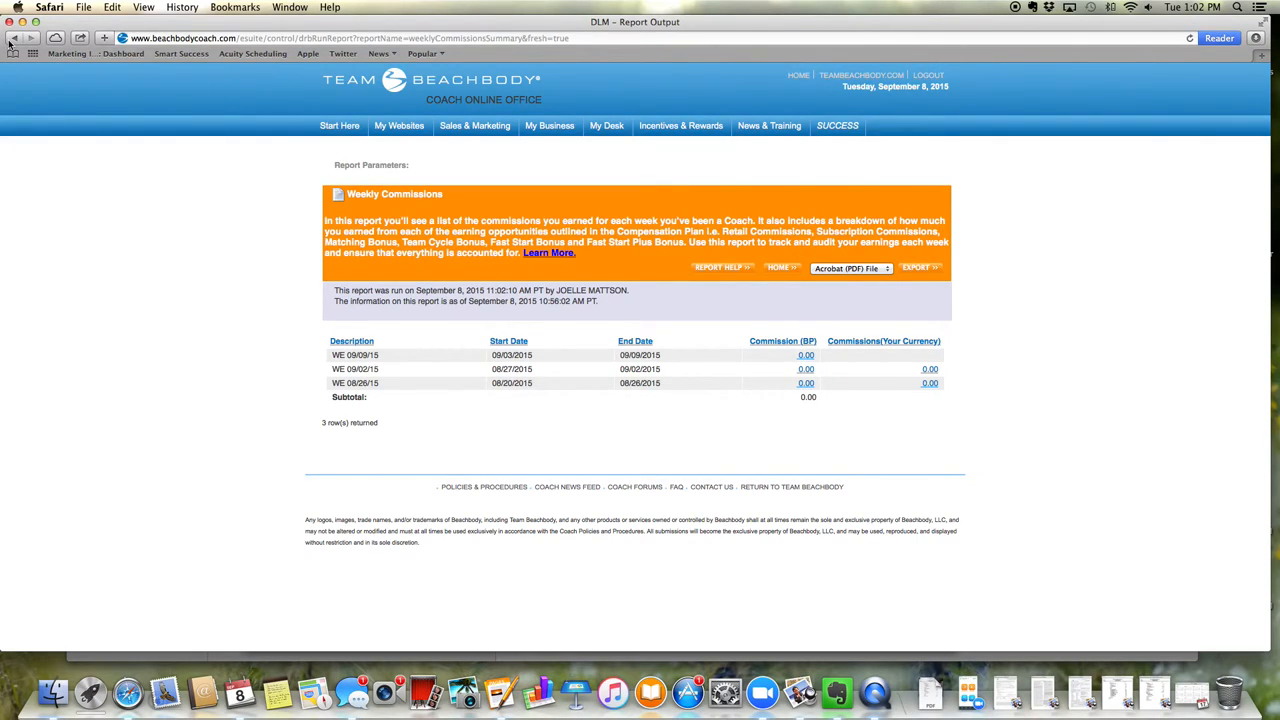
left_click(549, 126)
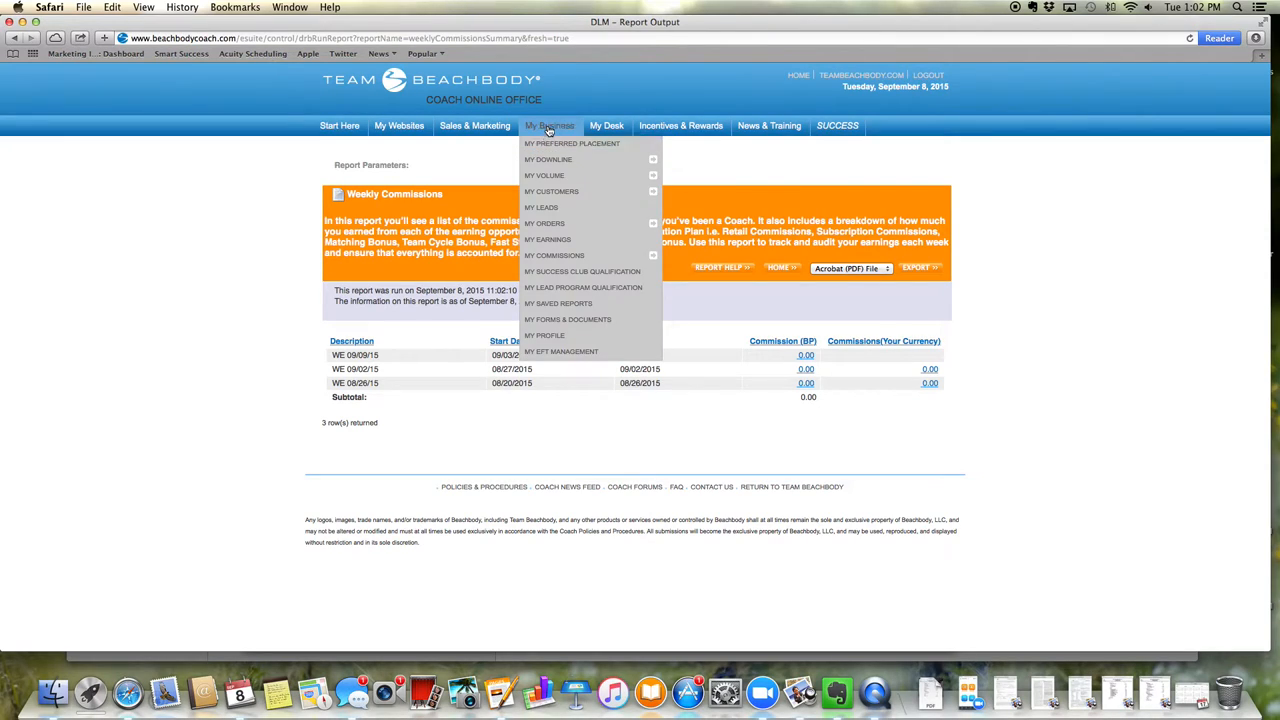
mouse_move(554, 191)
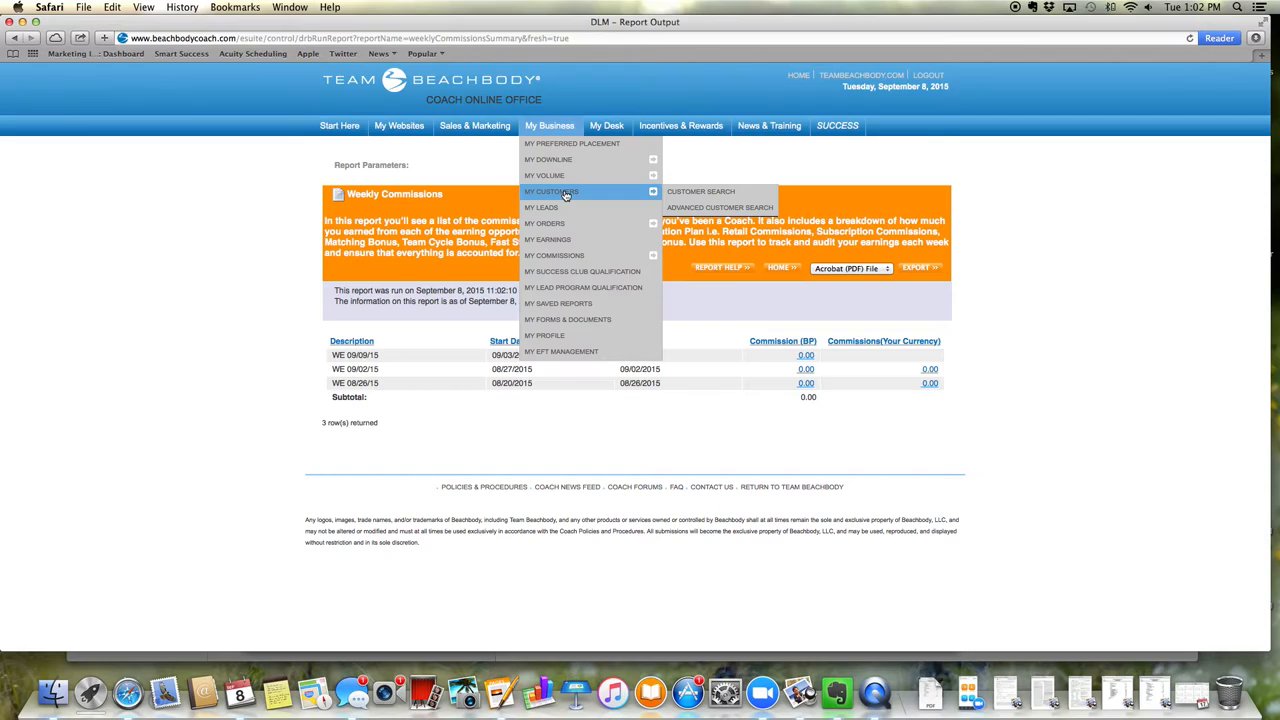
mouse_move(545, 223)
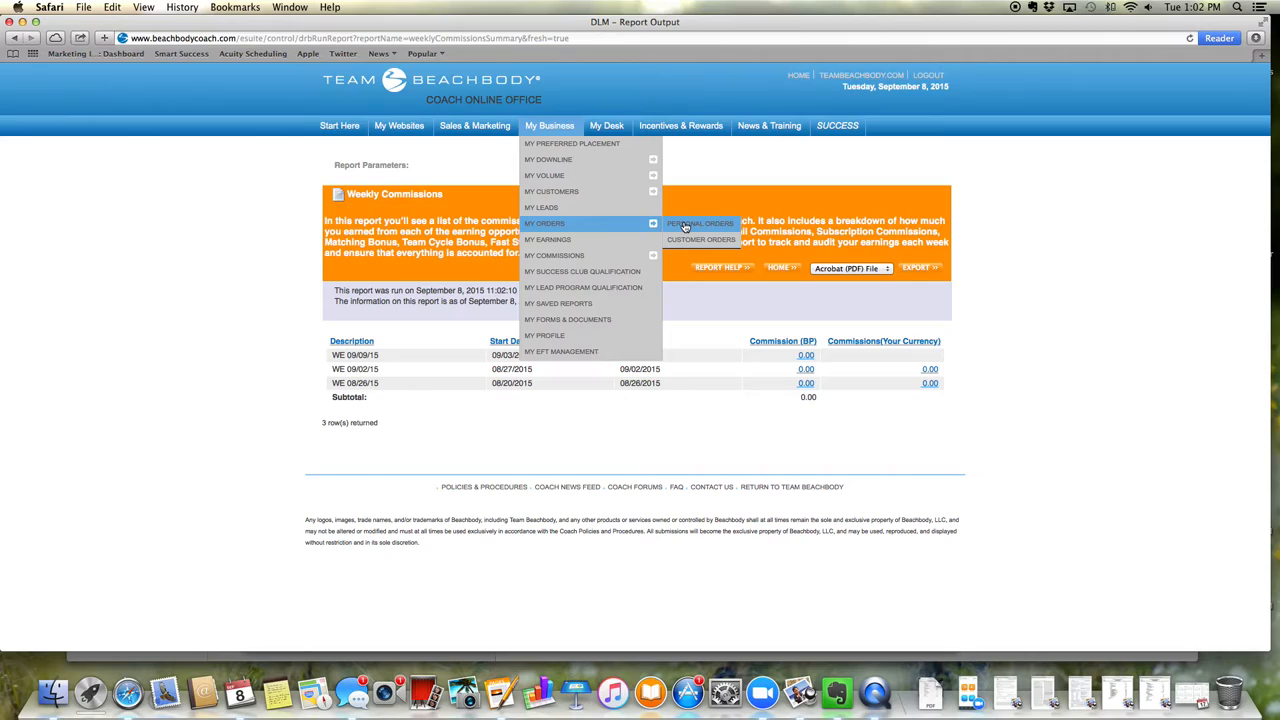
mouse_move(700, 240)
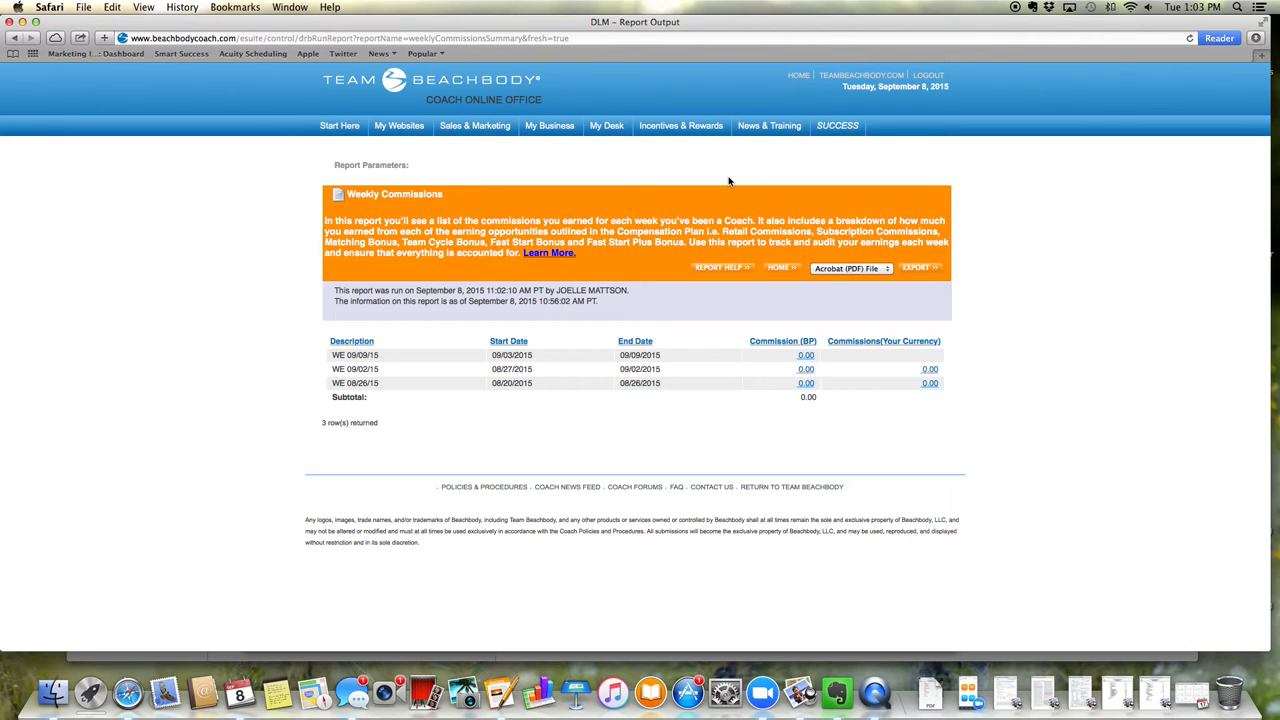
mouse_move(711, 487)
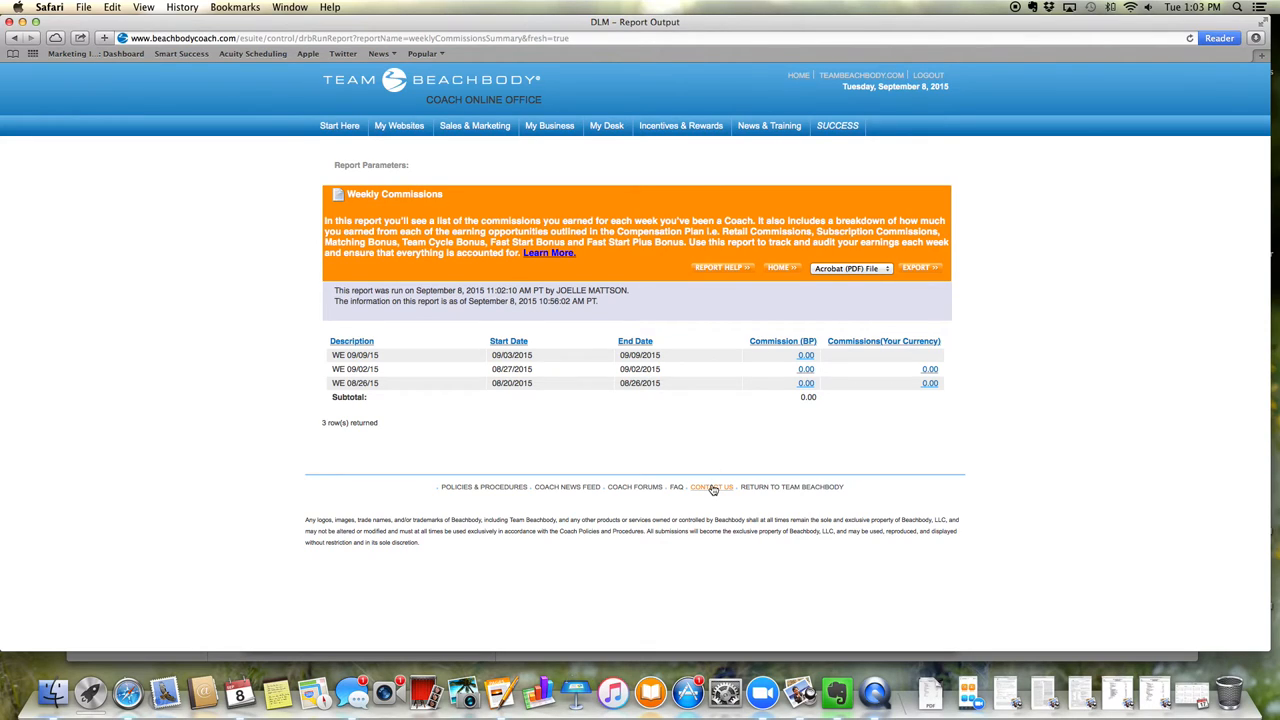
Step: View Contact Us, then return home and scroll down to alerts and events
left_click(707, 487)
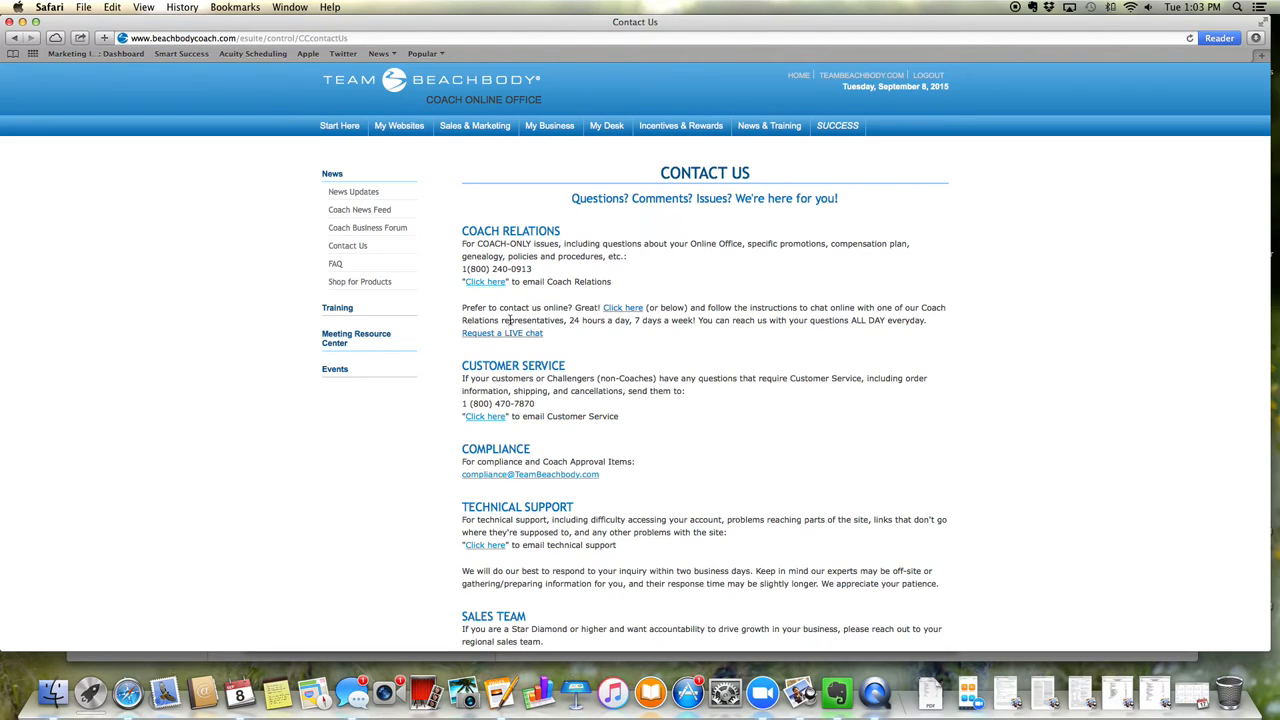
mouse_move(480, 336)
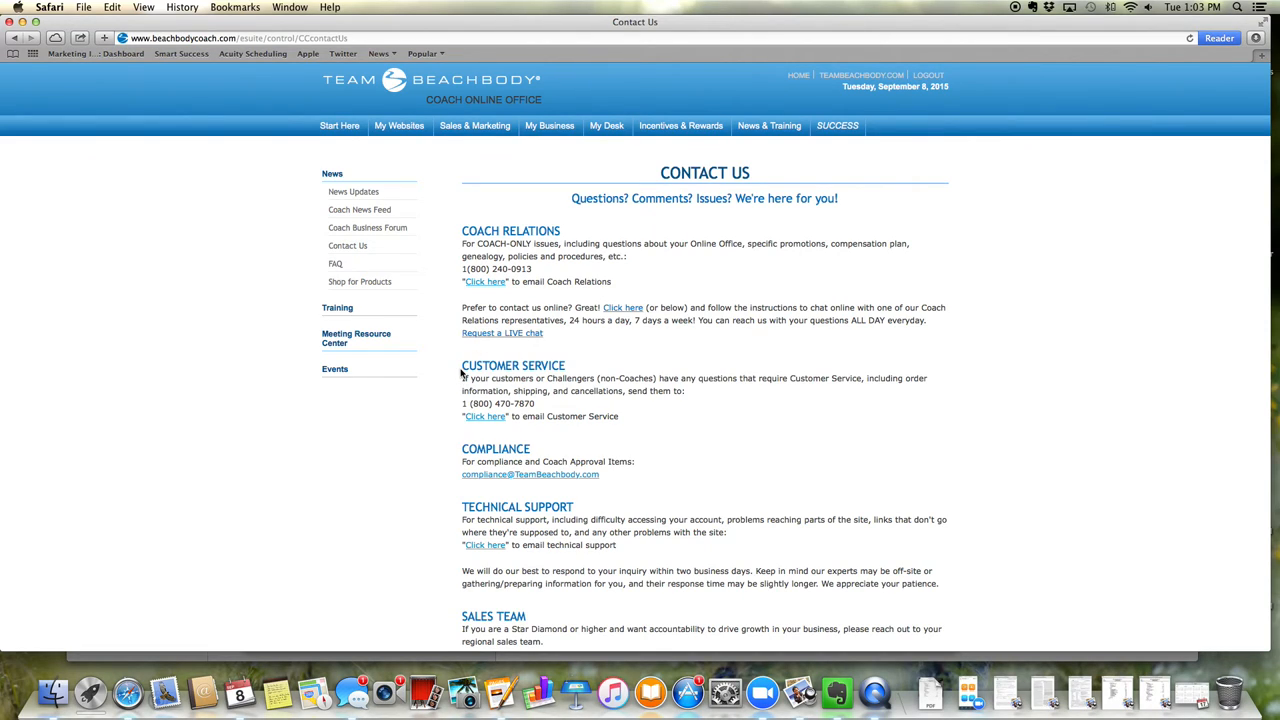
mouse_move(752, 285)
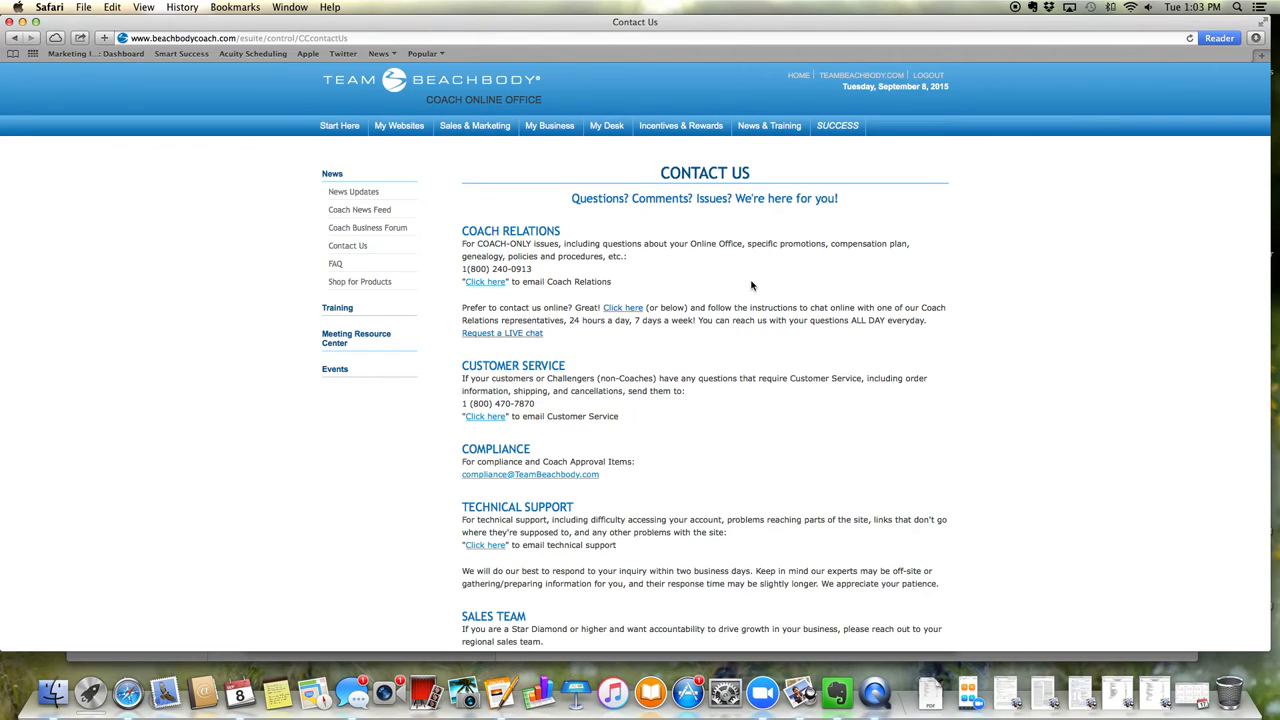
mouse_move(757, 281)
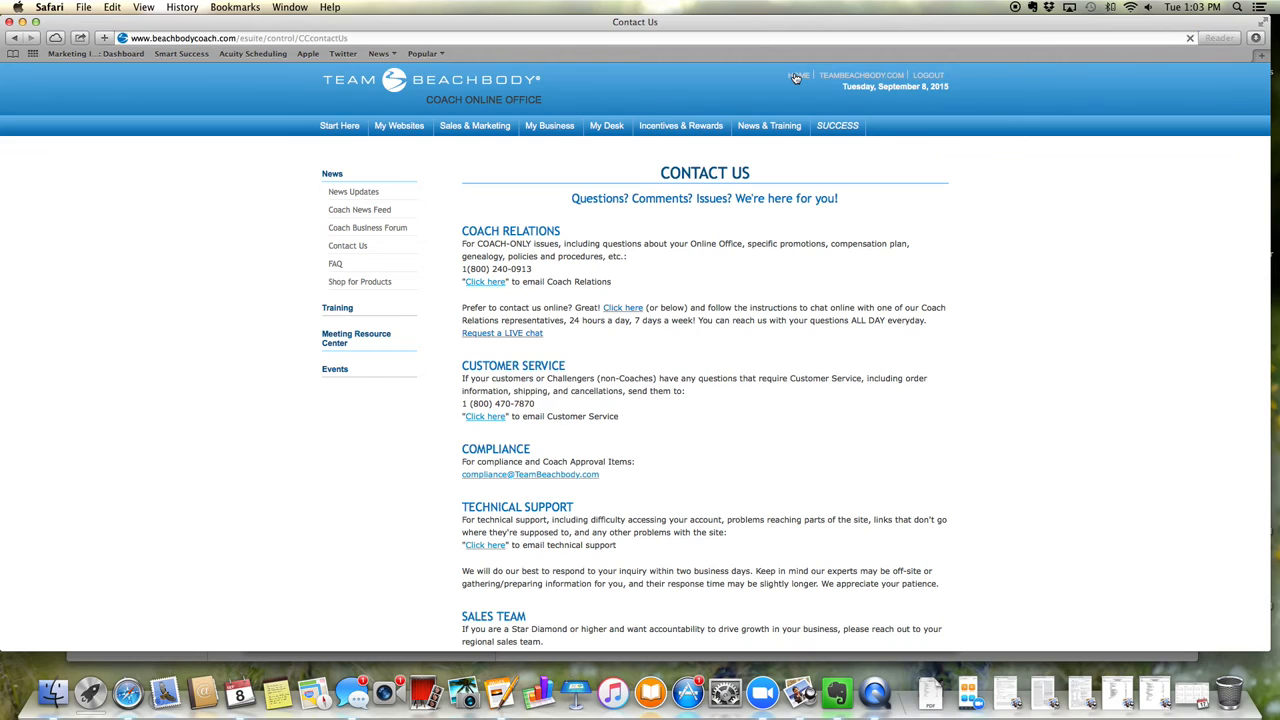
left_click(796, 73)
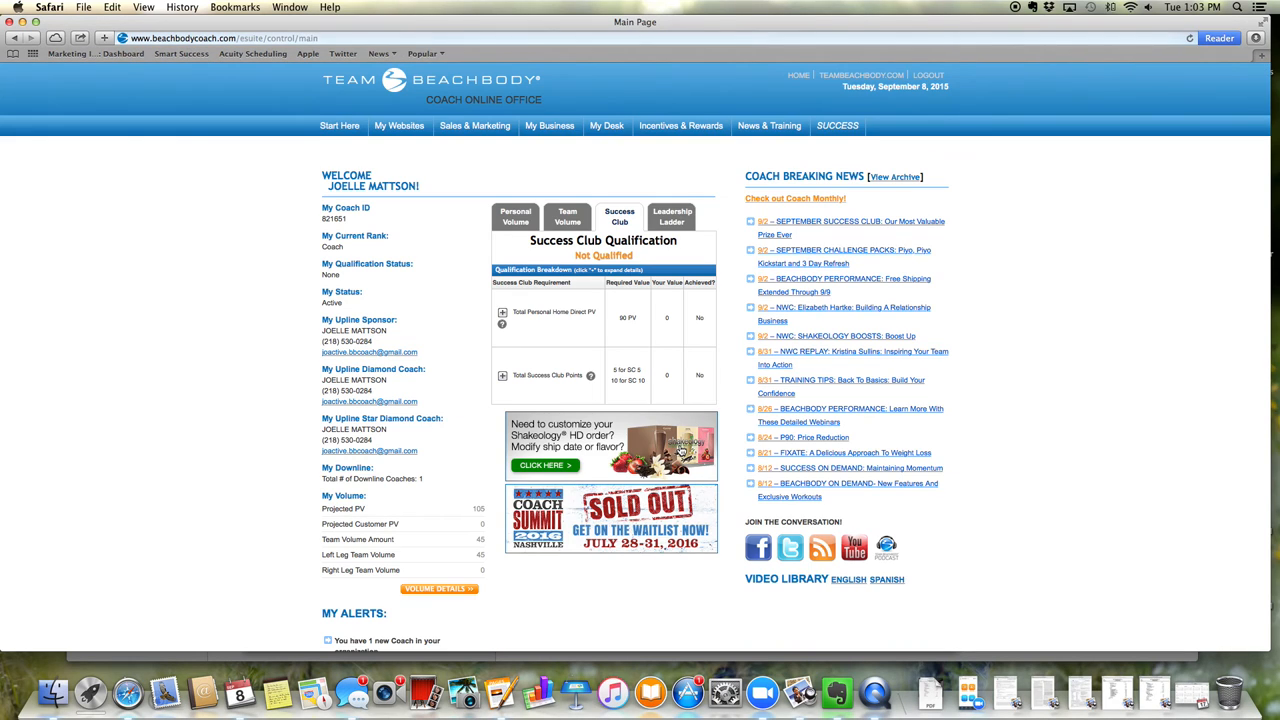
scroll("down", 3)
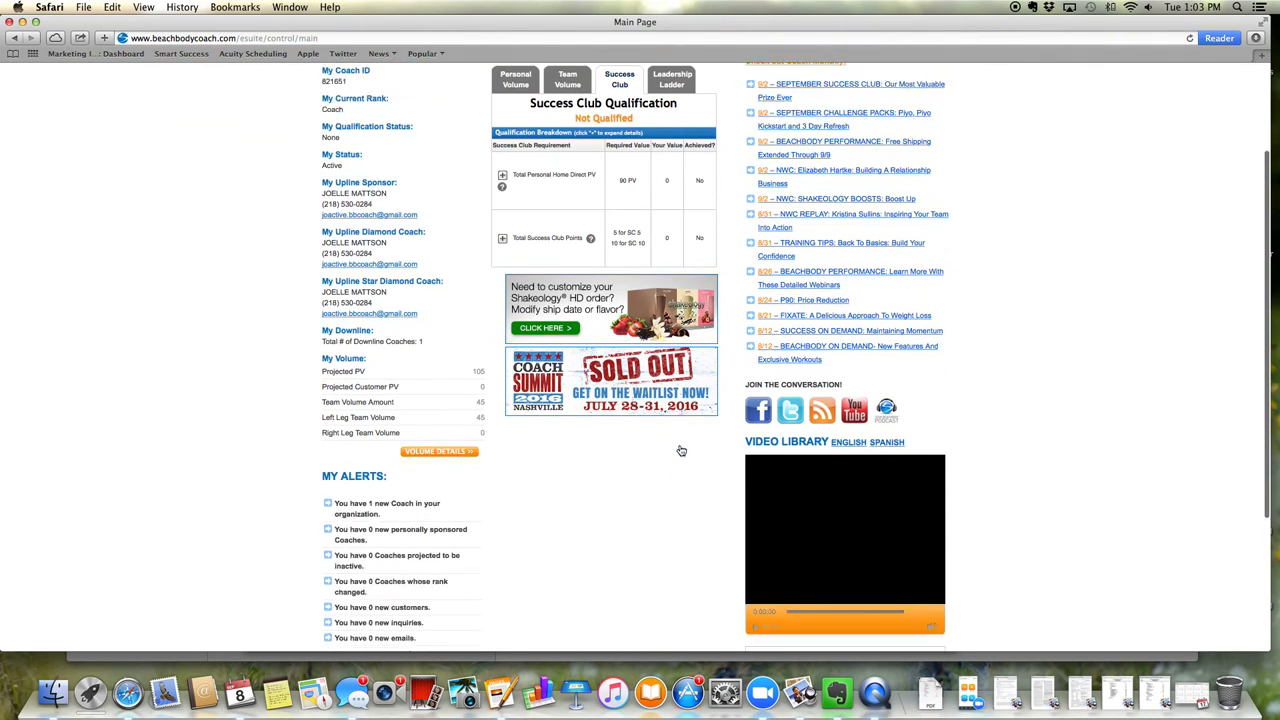
scroll("down", 3)
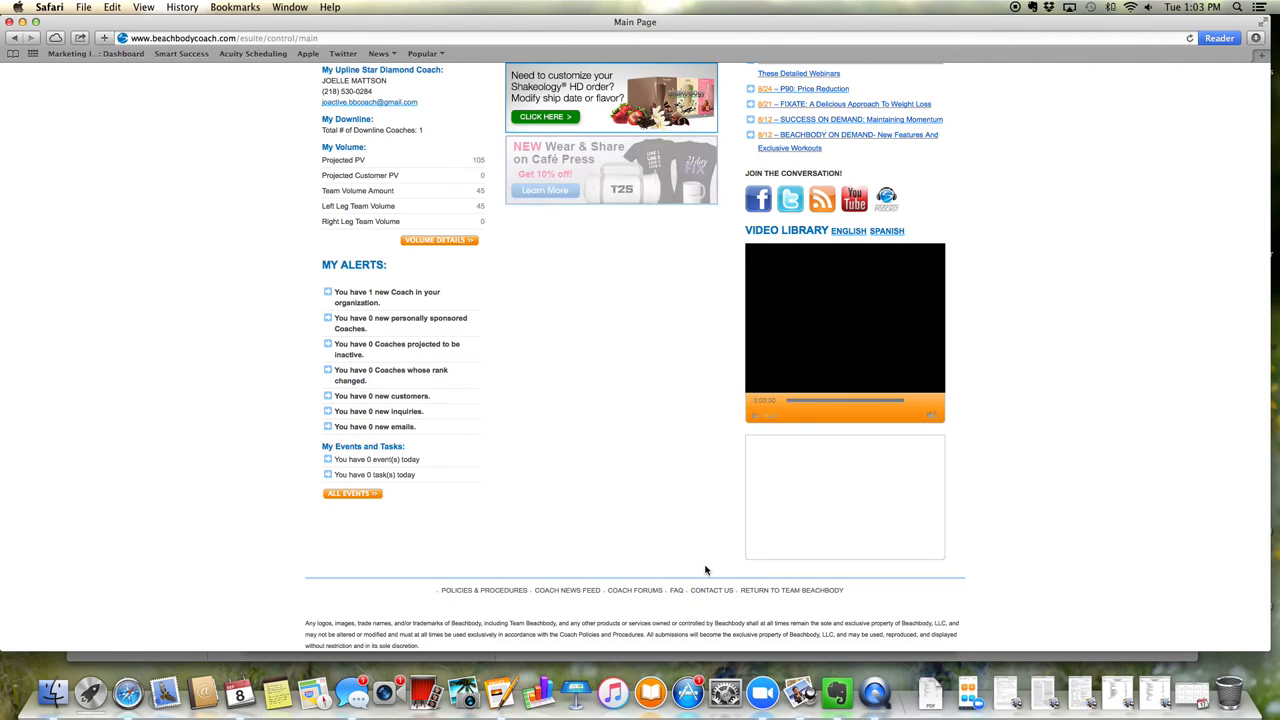